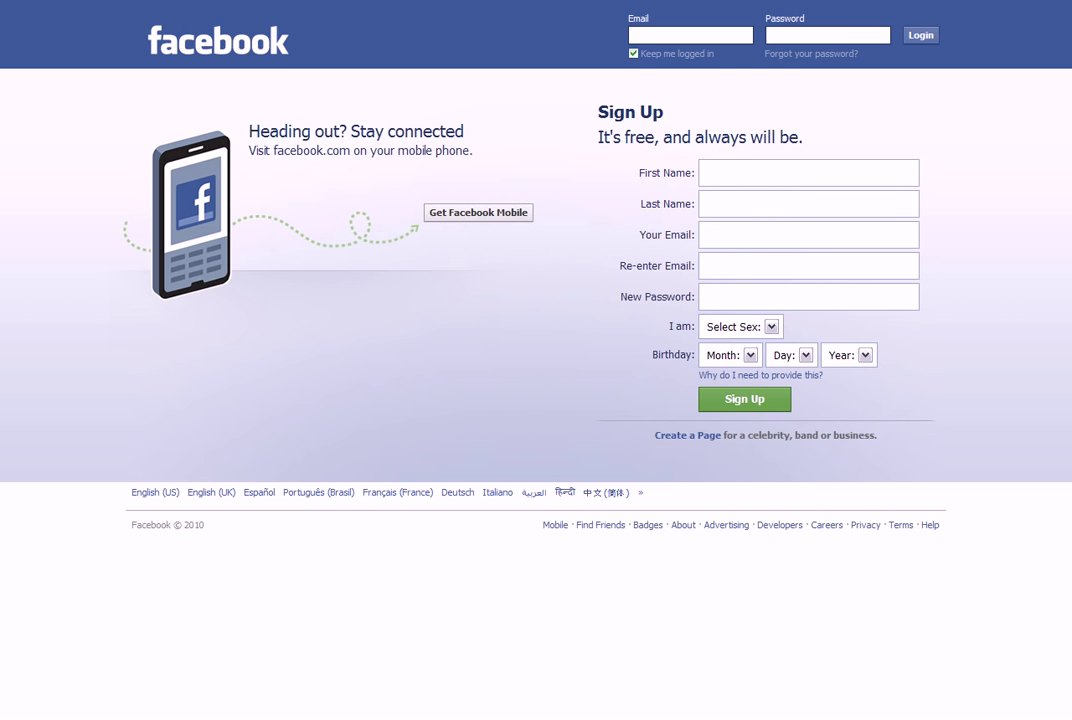
mouse_move(860, 700)
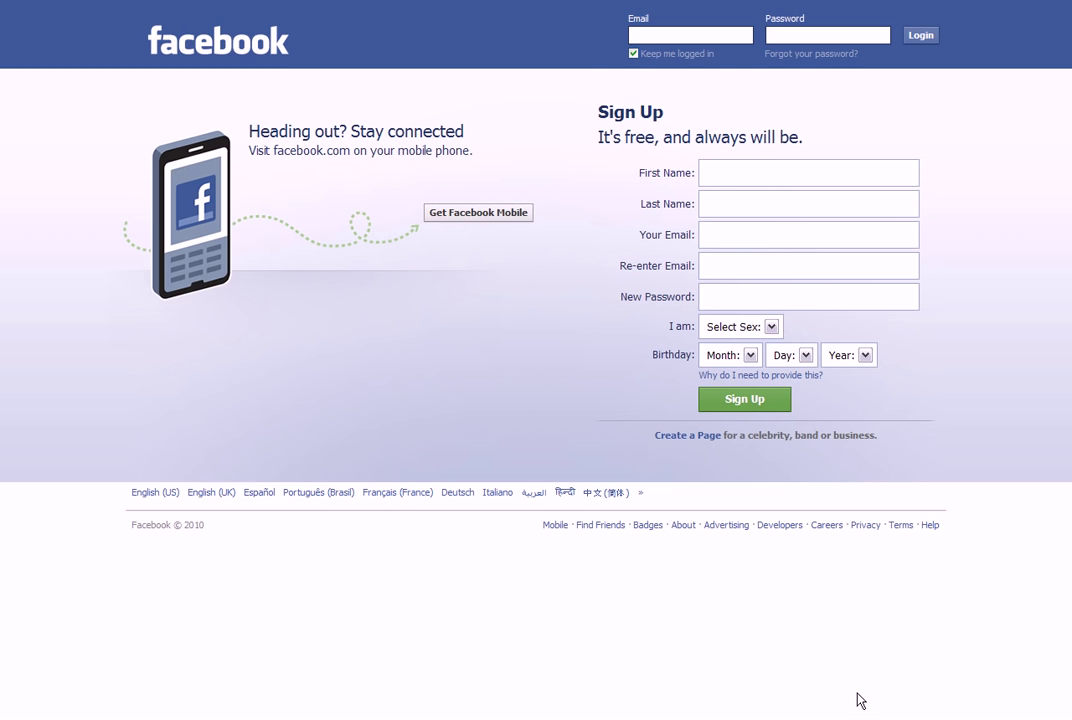
mouse_move(718, 68)
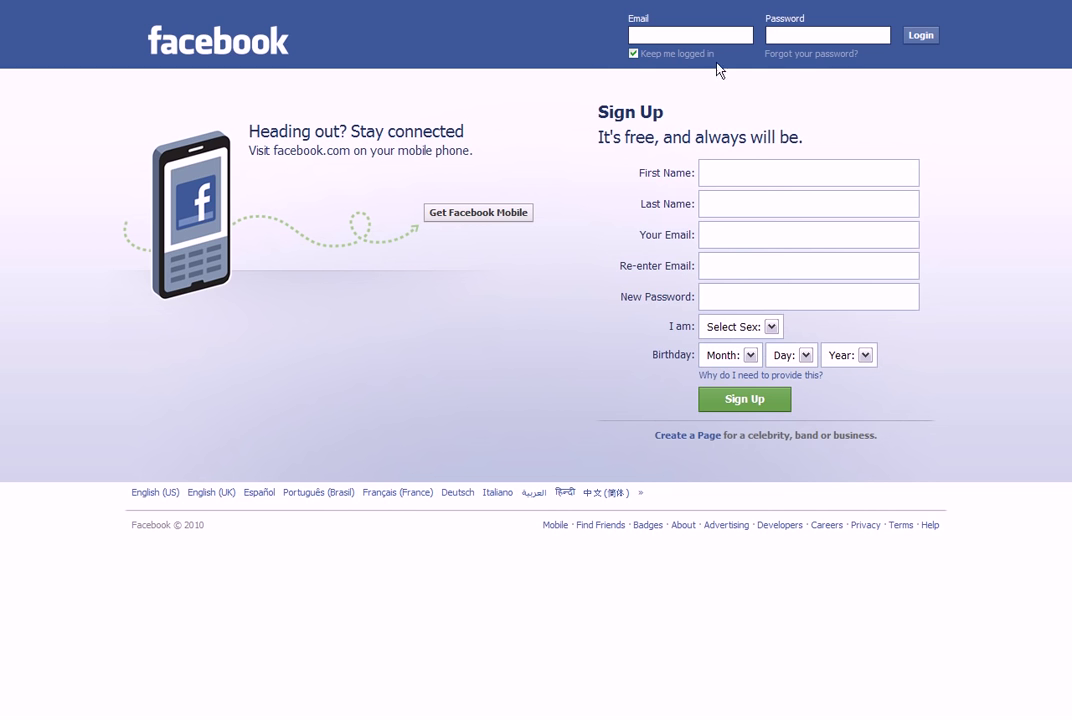
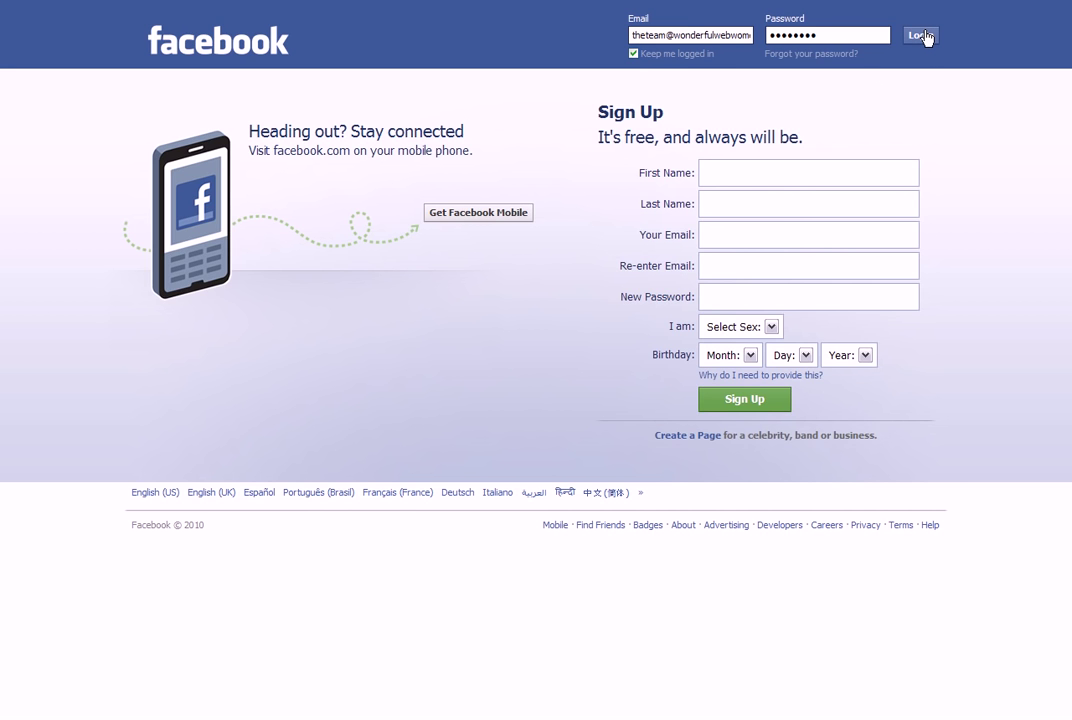
left_click(920, 36)
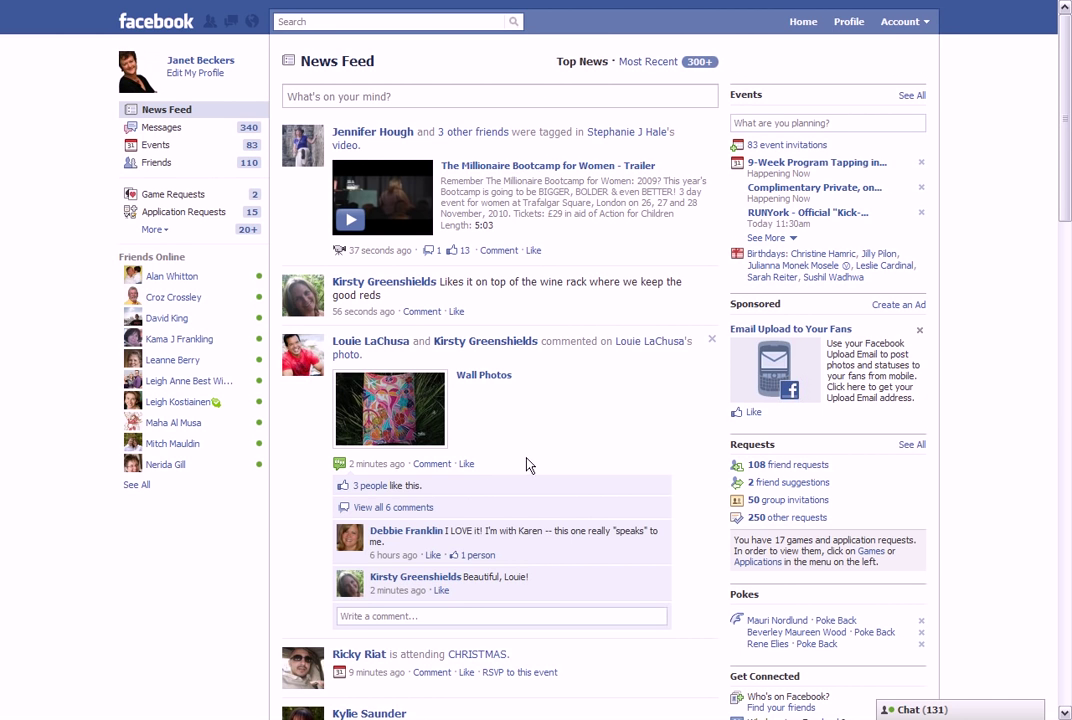
mouse_move(904, 20)
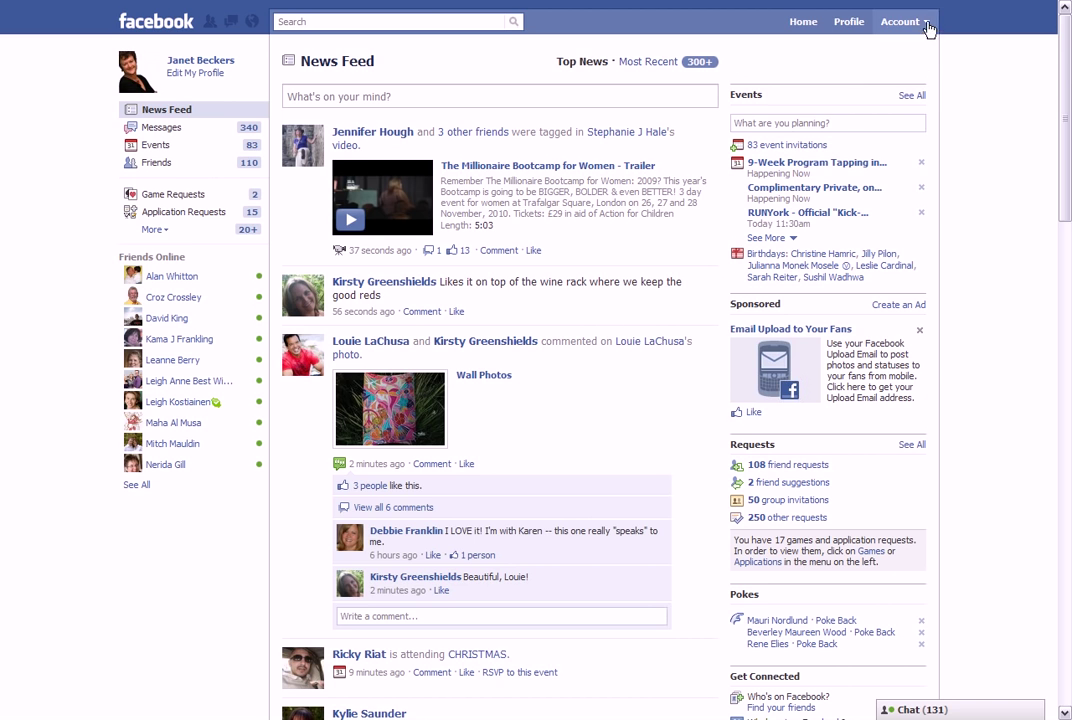
Show the Account menu options from the top-right corner
left_click(902, 20)
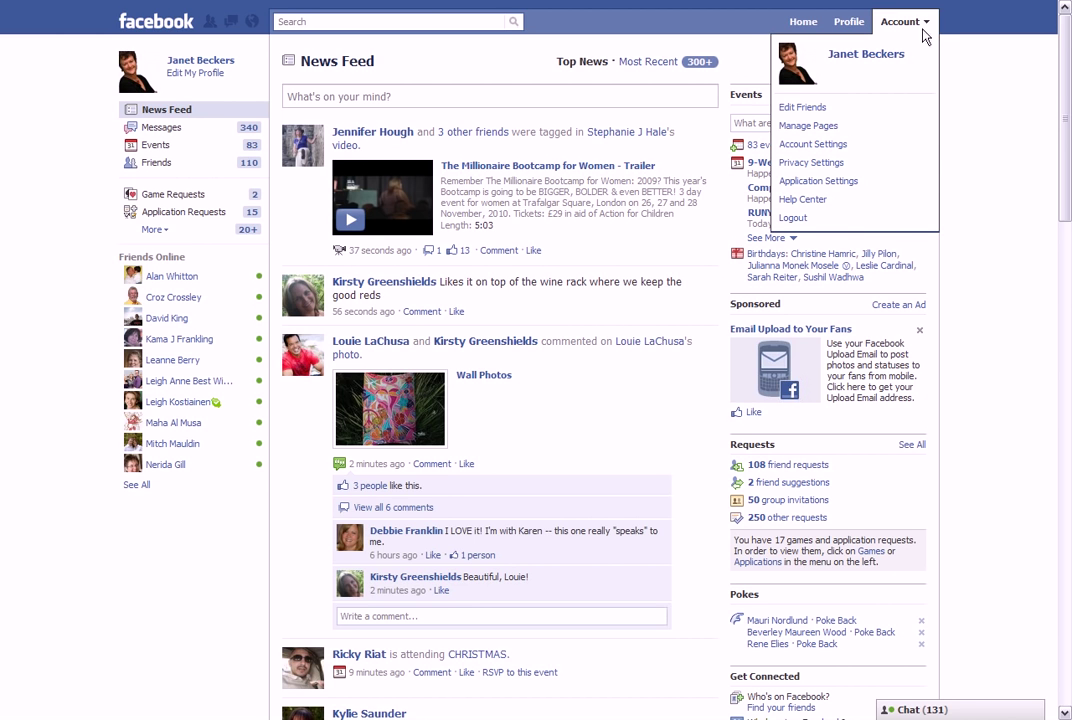
mouse_move(804, 108)
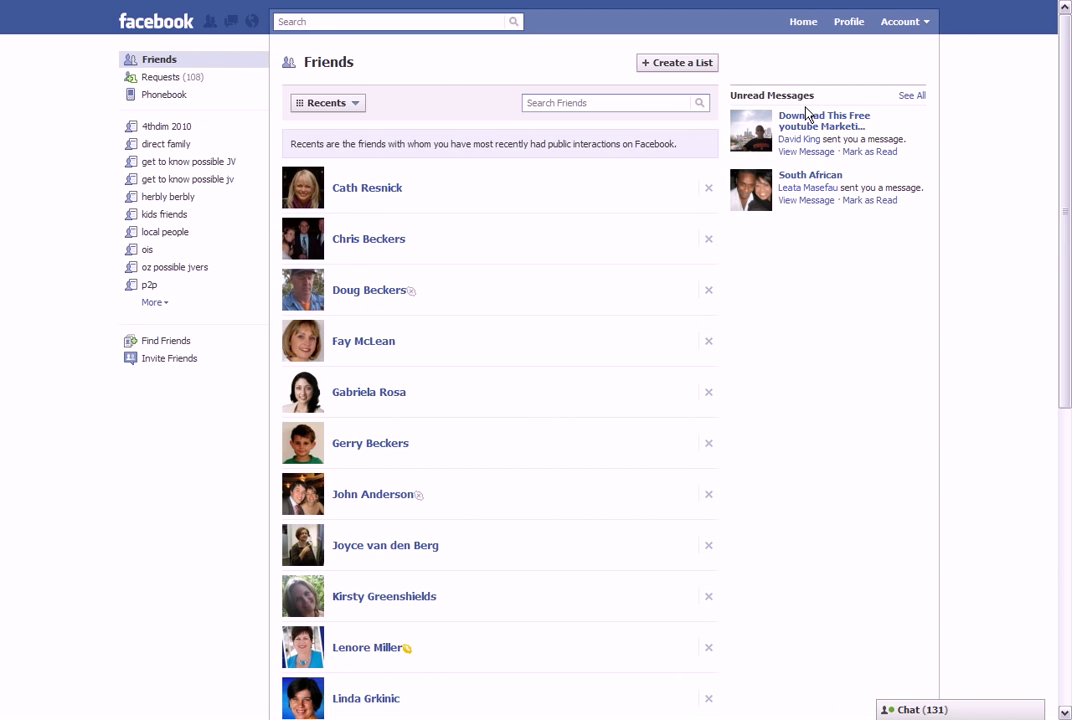
mouse_move(340, 60)
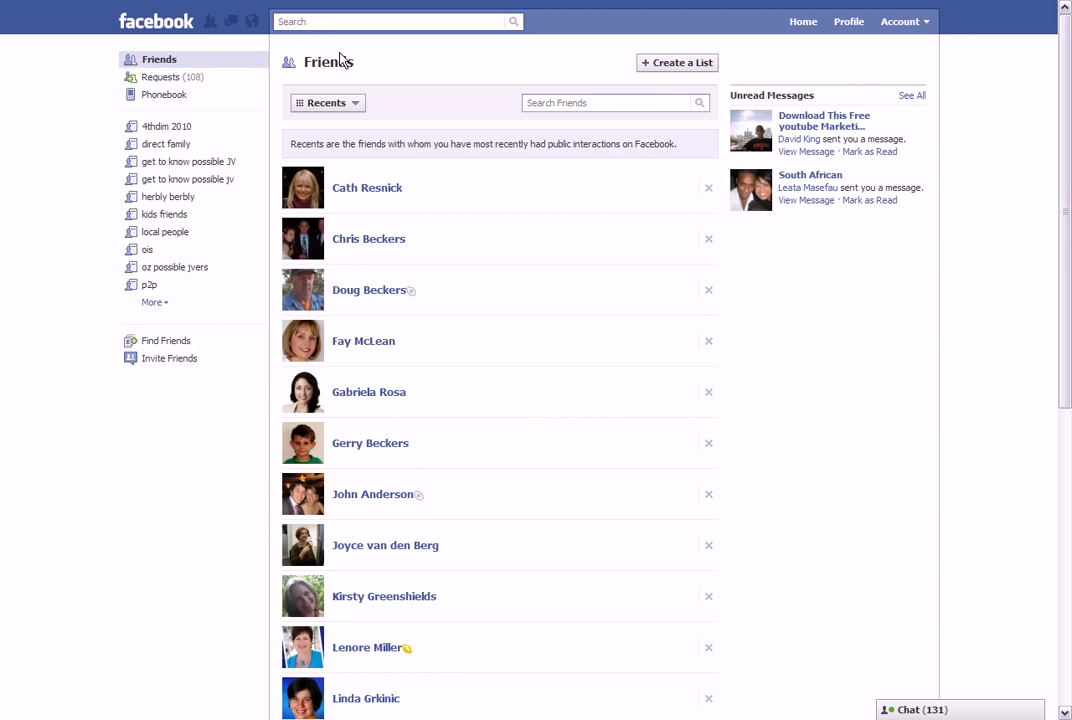
mouse_move(170, 76)
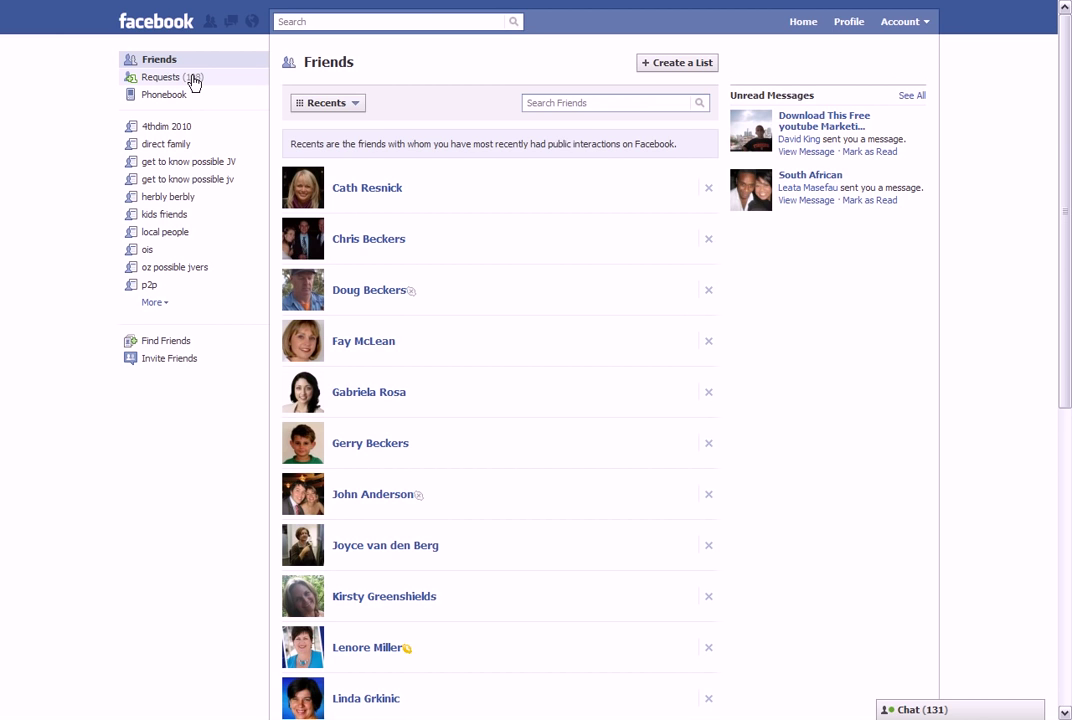
mouse_move(70, 76)
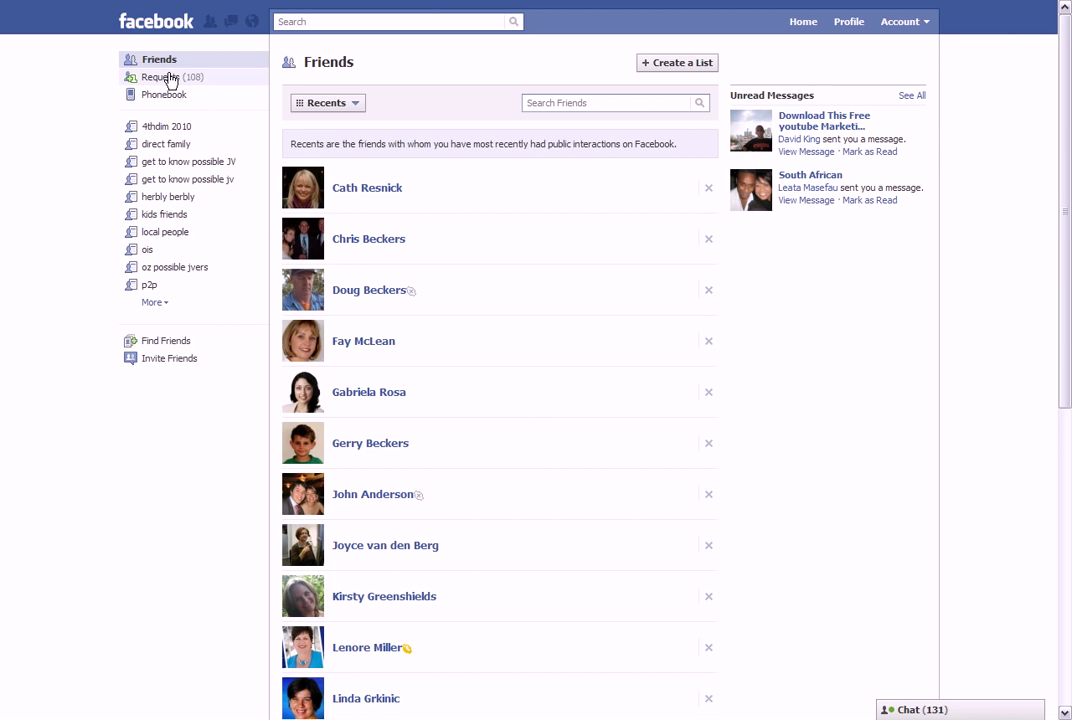
mouse_move(174, 94)
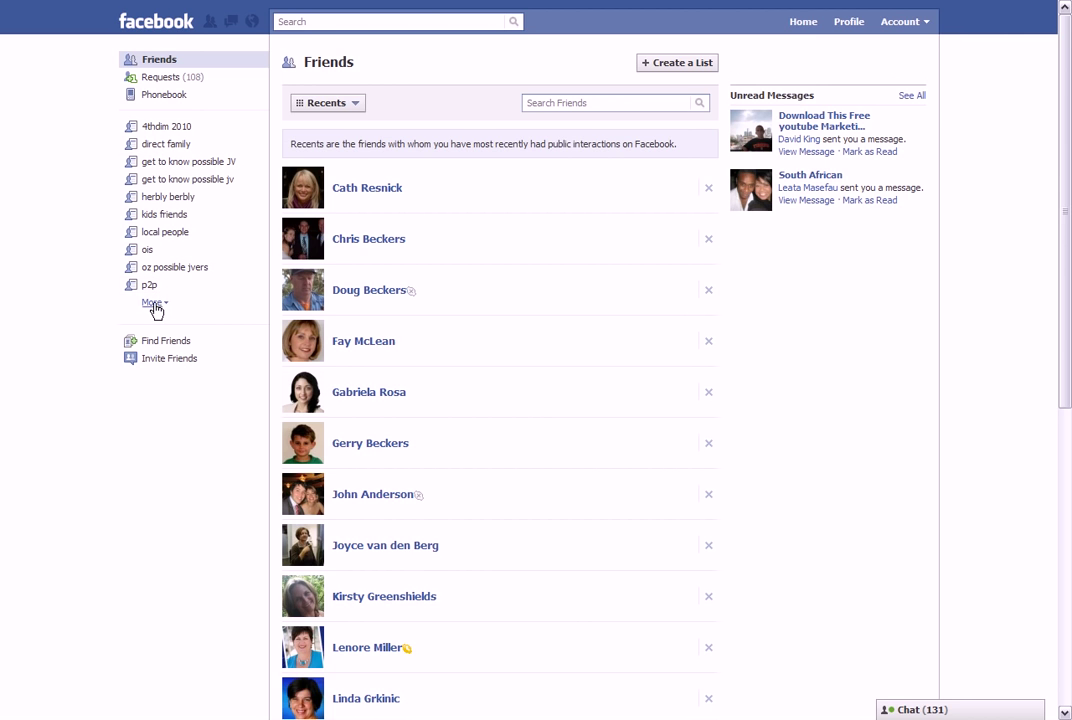
Expand More in the Friends sidebar to reveal the collapsed friend lists
left_click(152, 302)
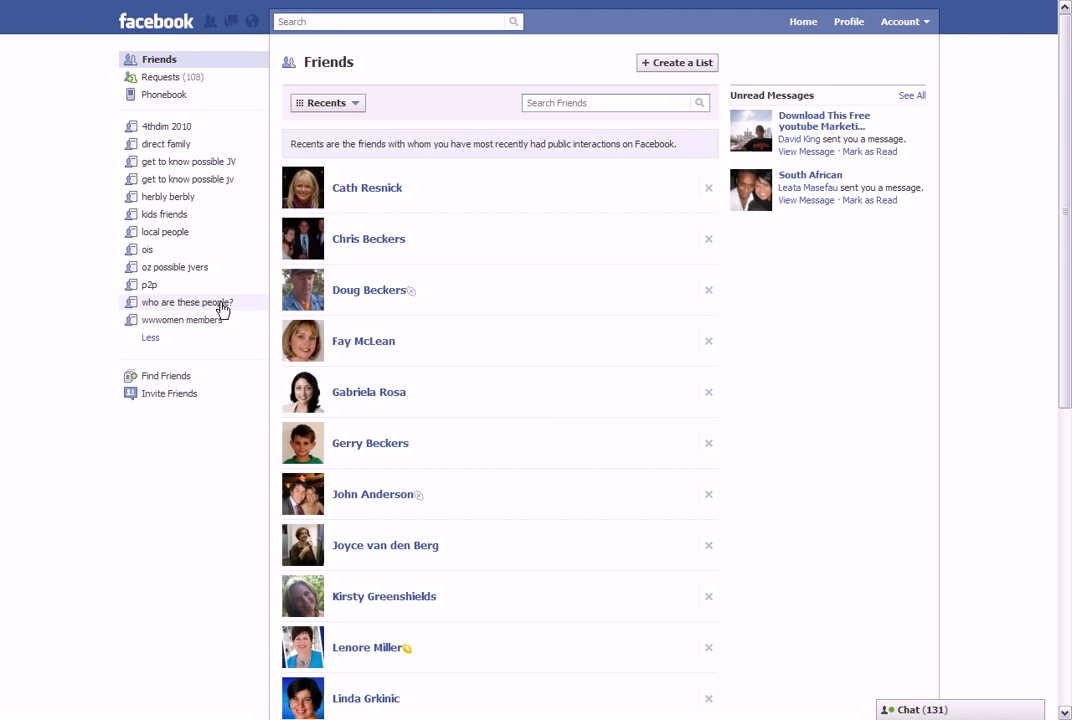
mouse_move(224, 308)
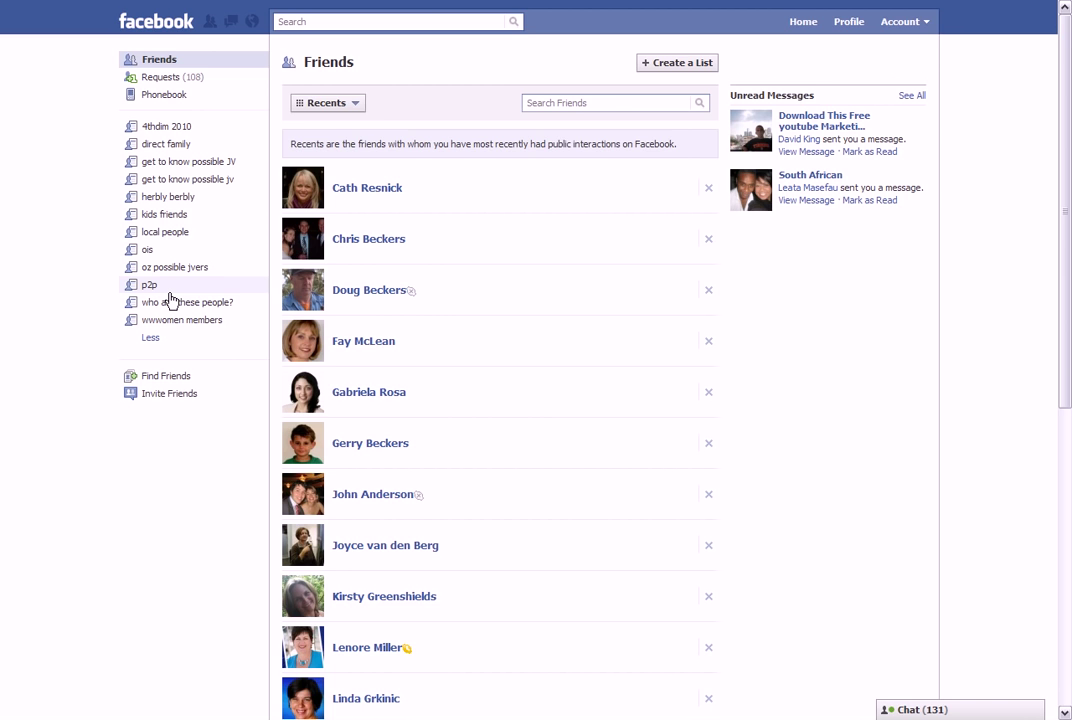
mouse_move(168, 300)
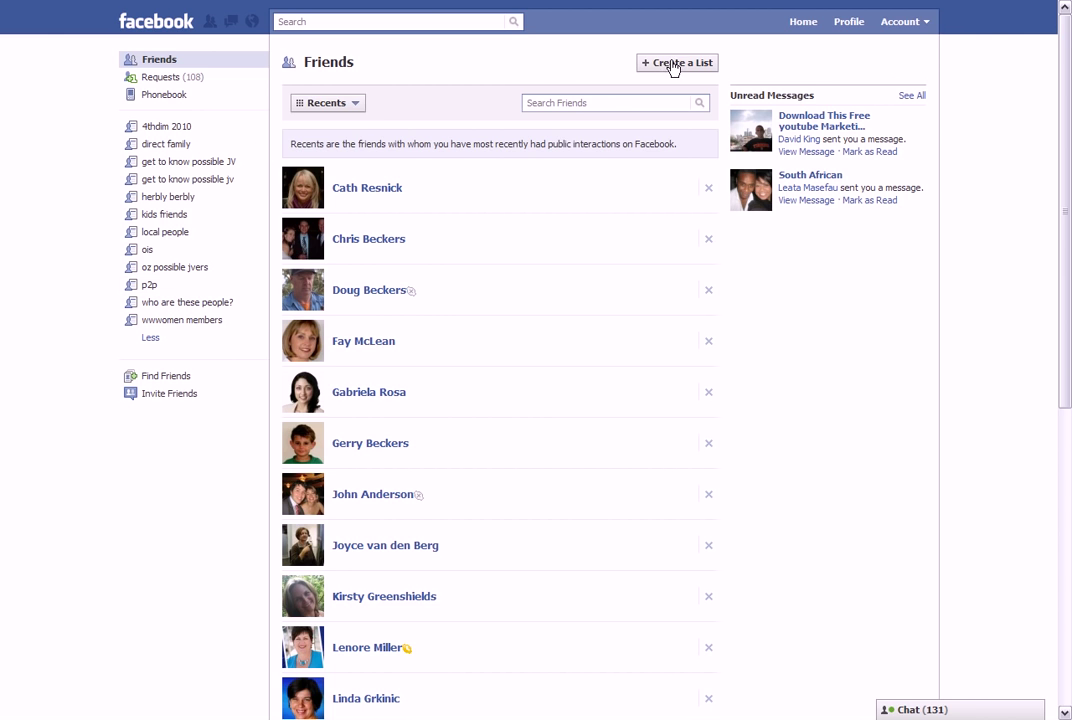
Start a new friend list named 'people I have interviewed'
left_click(676, 62)
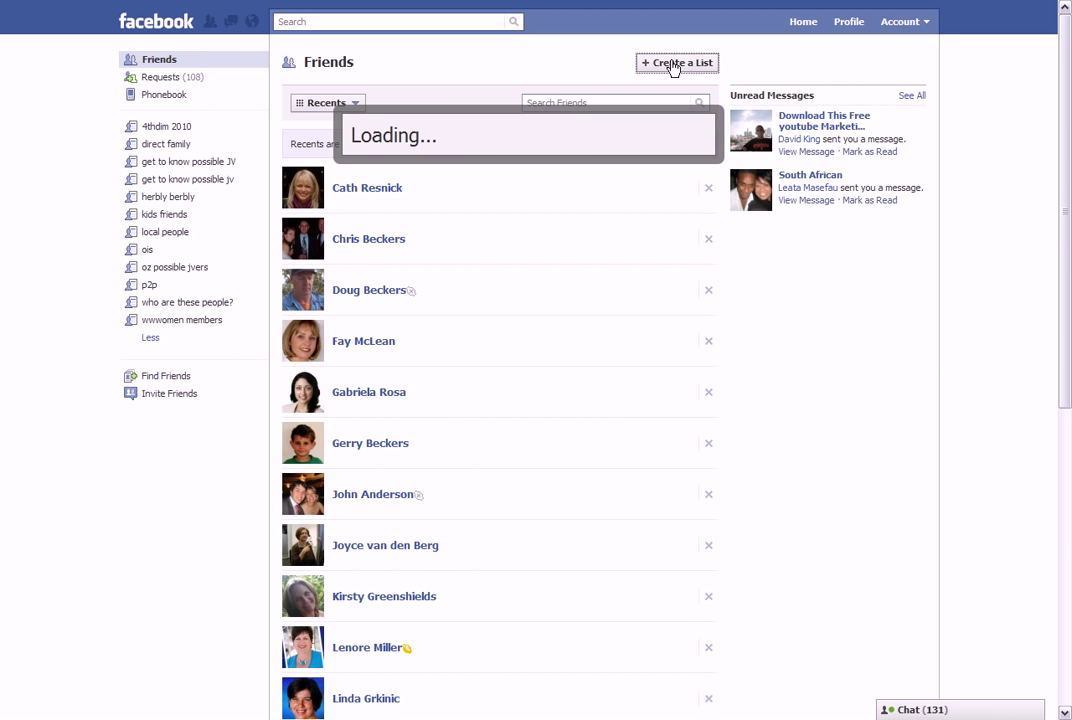
left_click(676, 62)
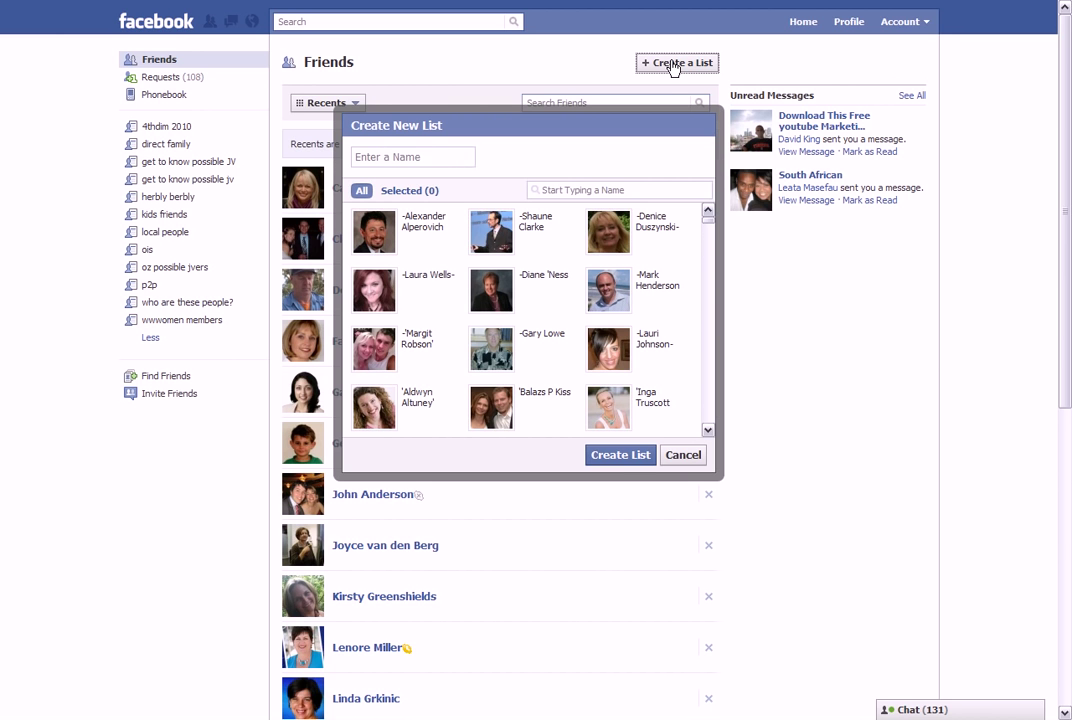
left_click(412, 156)
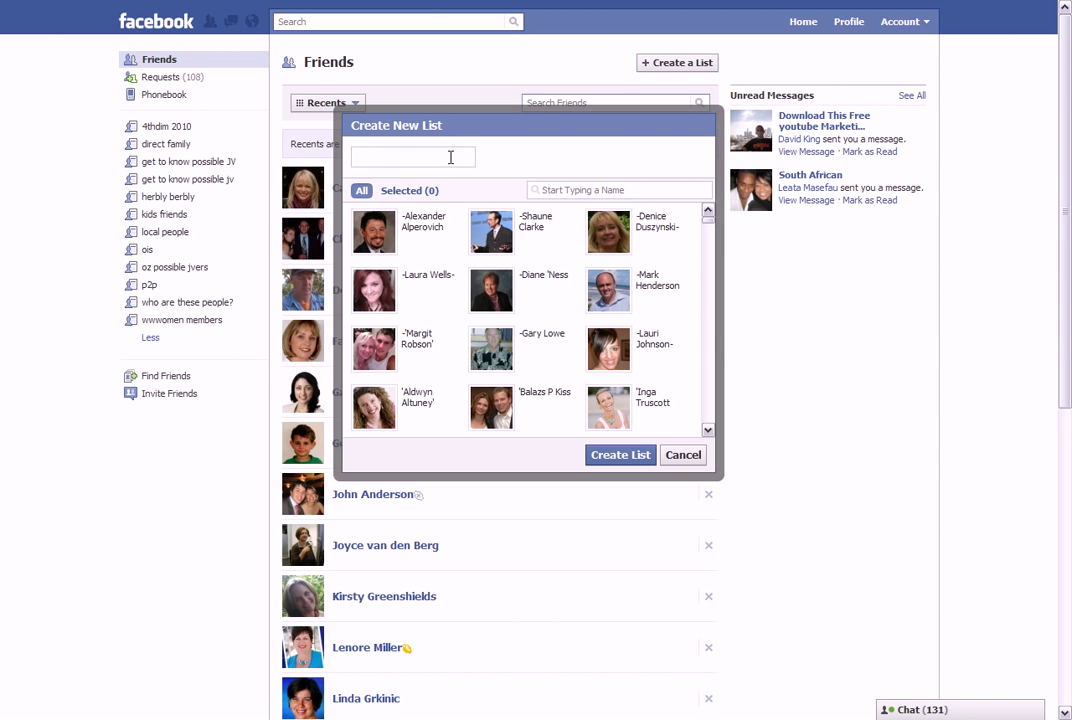
type("people I have interviewed")
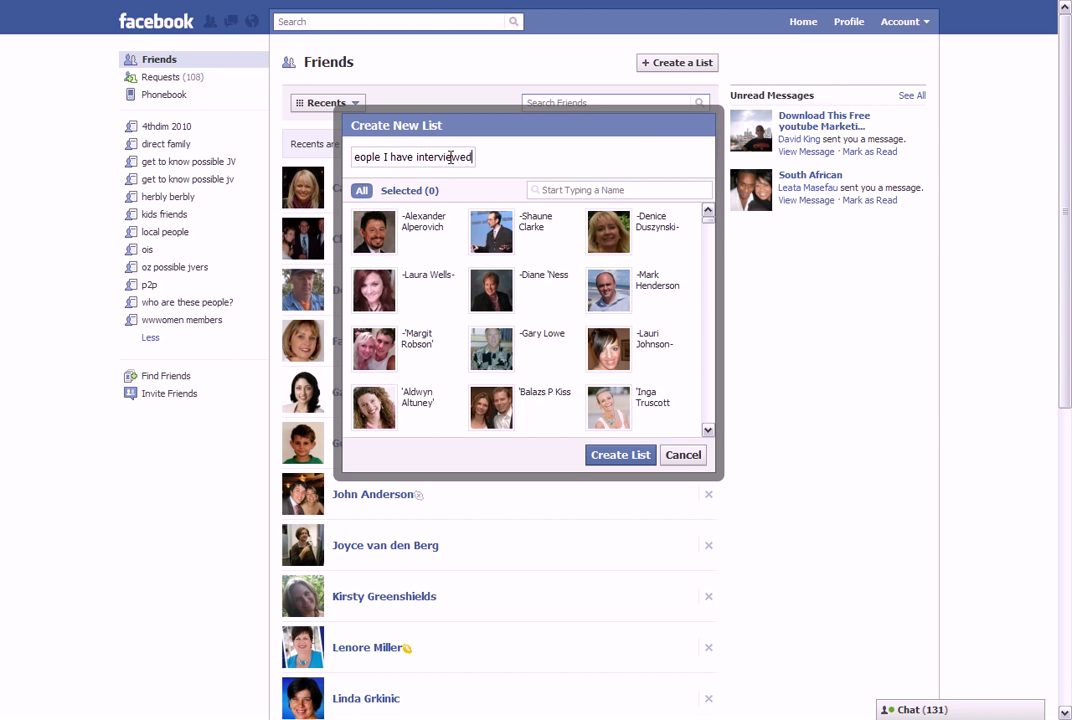
mouse_move(572, 190)
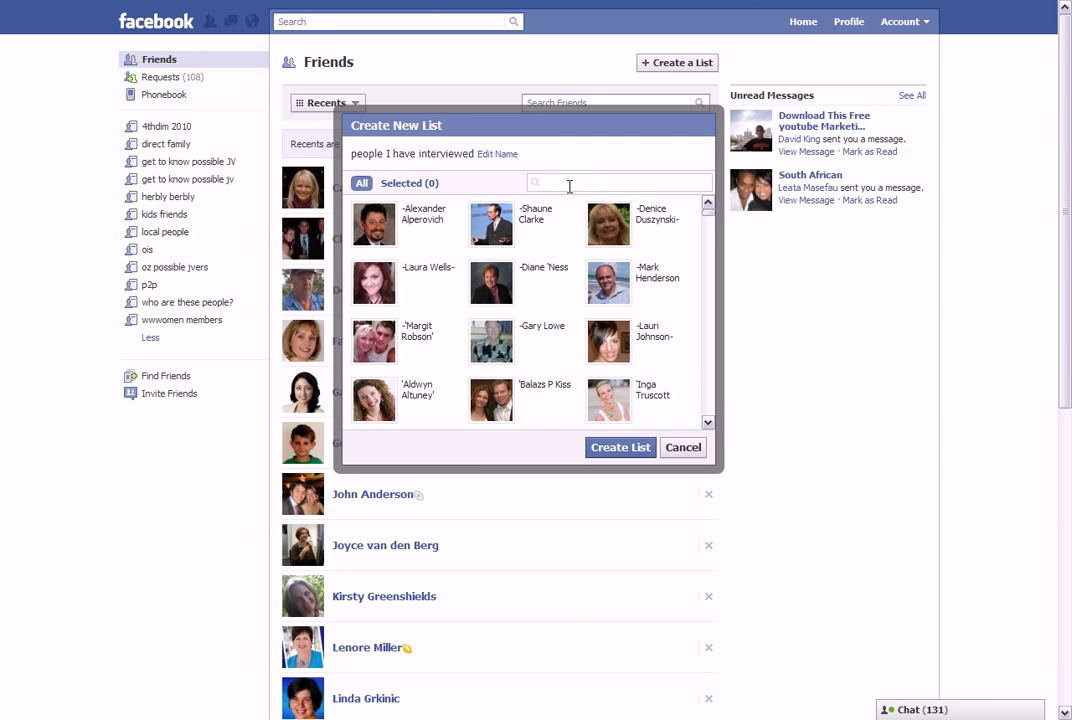
Search 'Mari', add Mari Smith and Maria Andros (Official Page), and create the list
type("M")
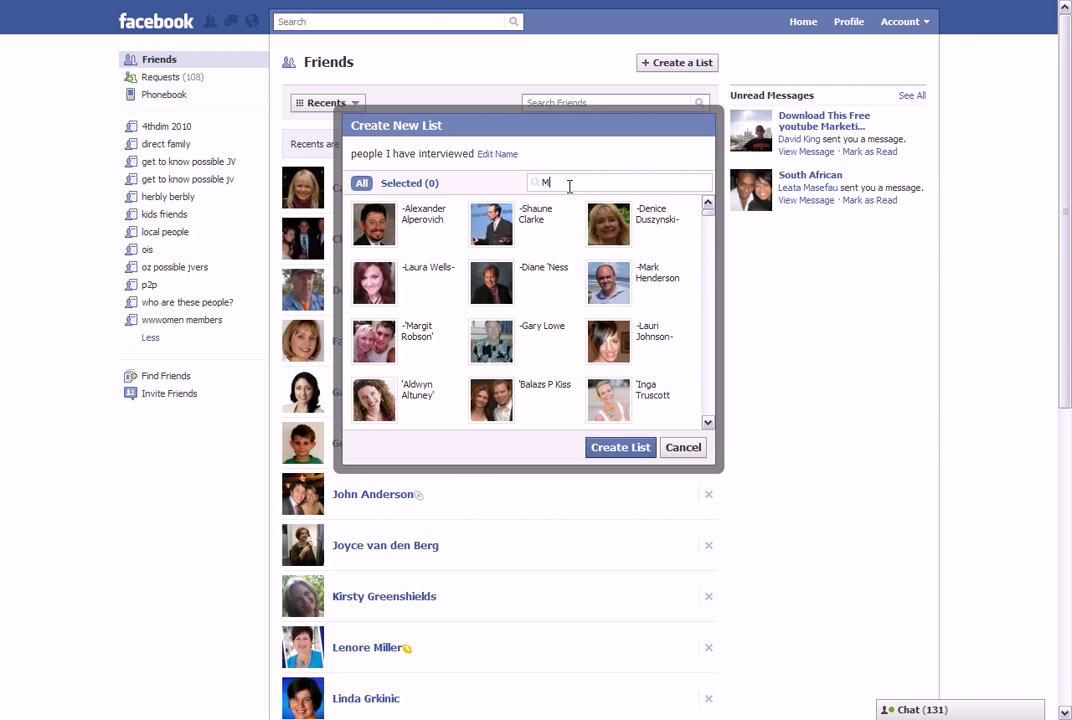
type("ari")
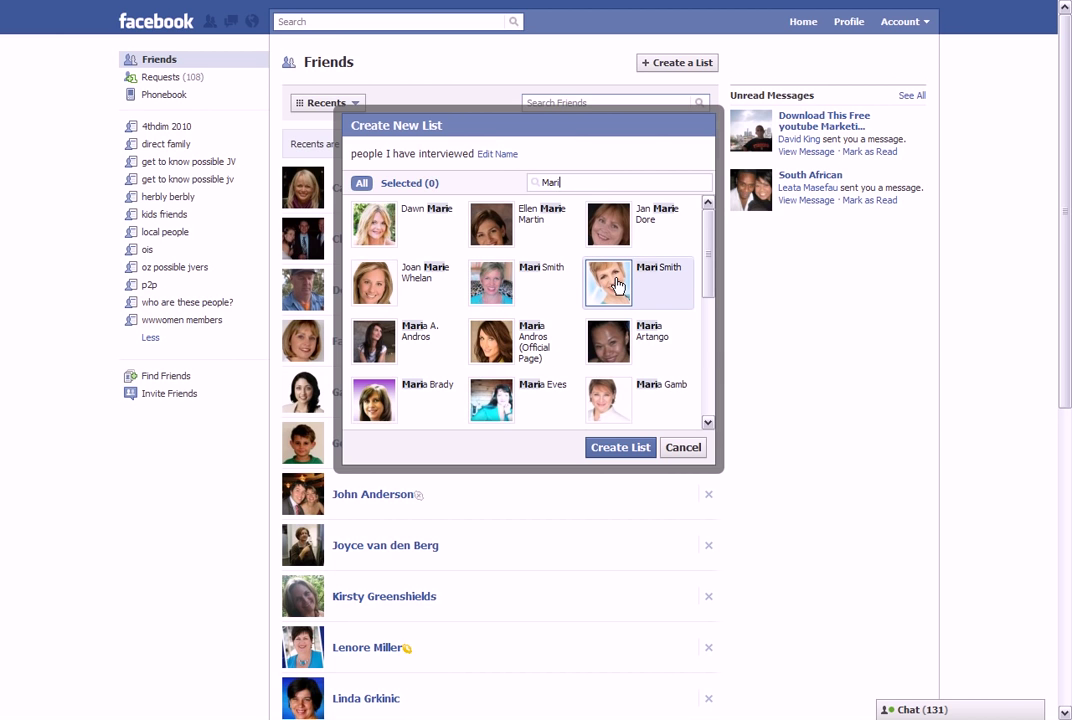
left_click(608, 284)
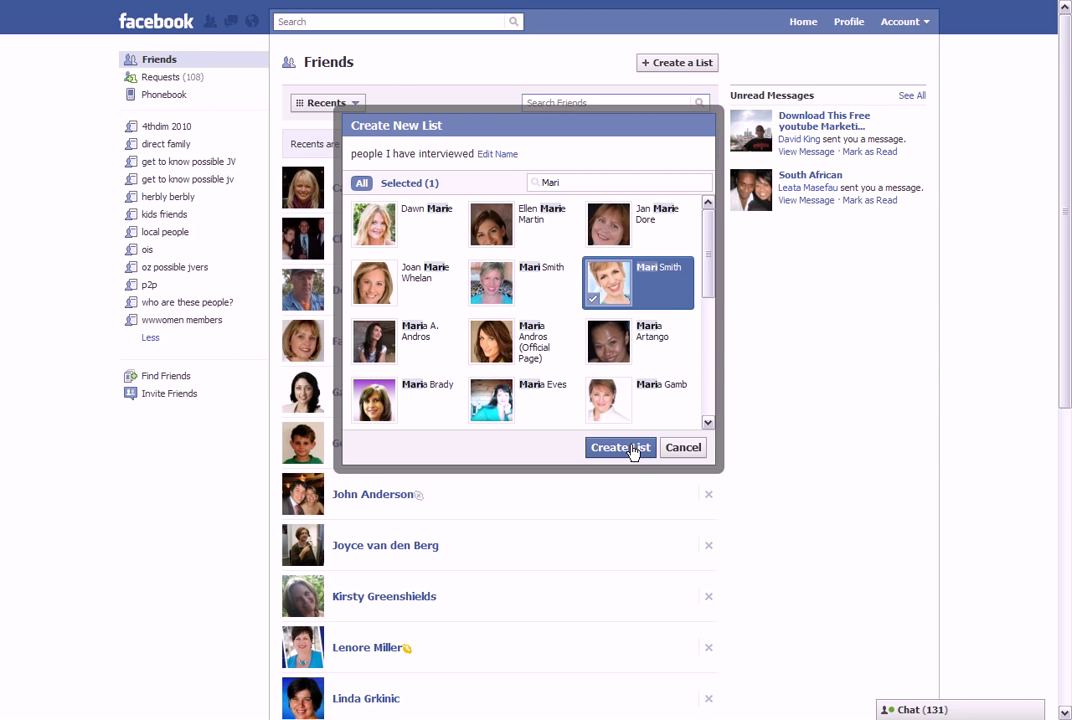
mouse_move(492, 340)
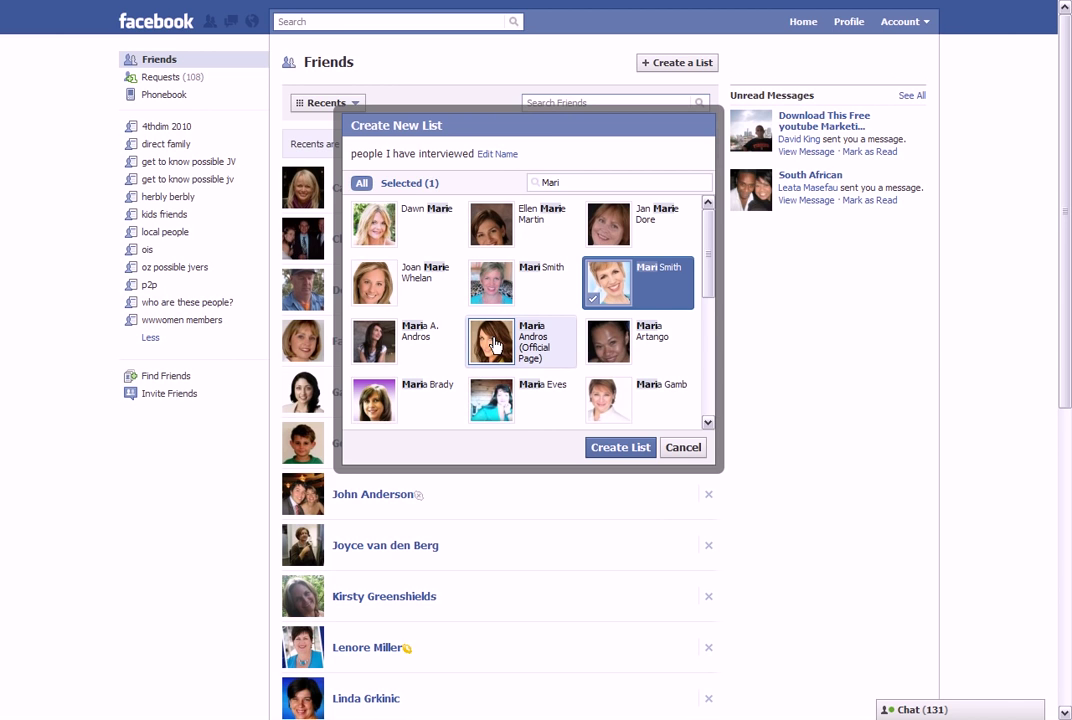
left_click(520, 340)
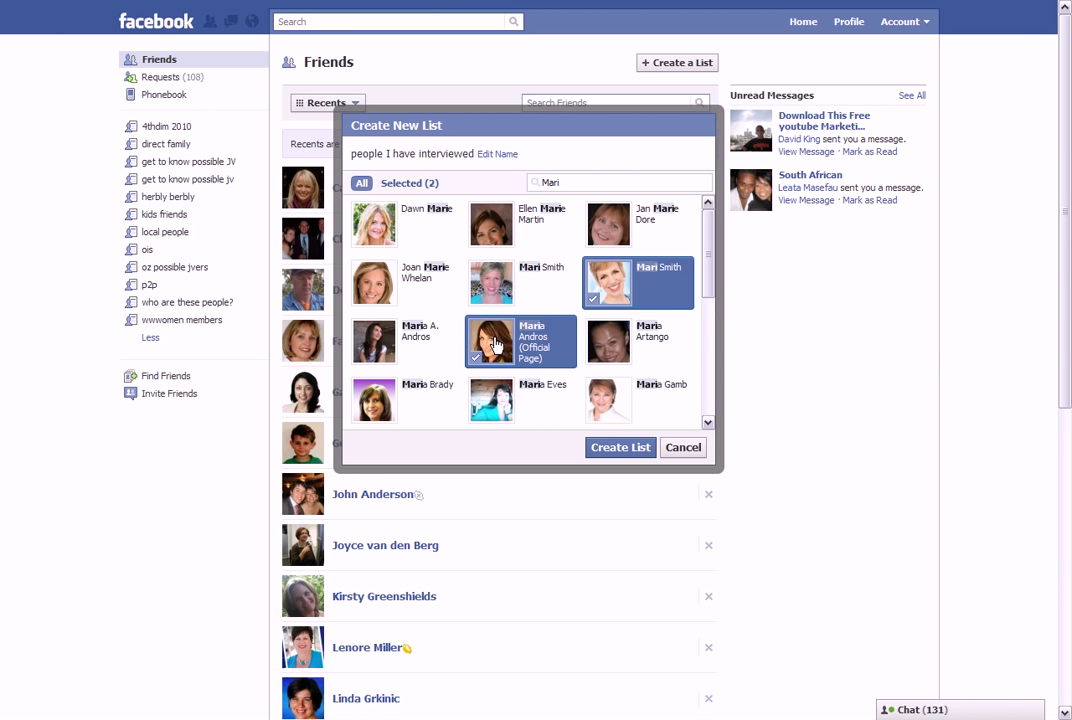
mouse_move(608, 400)
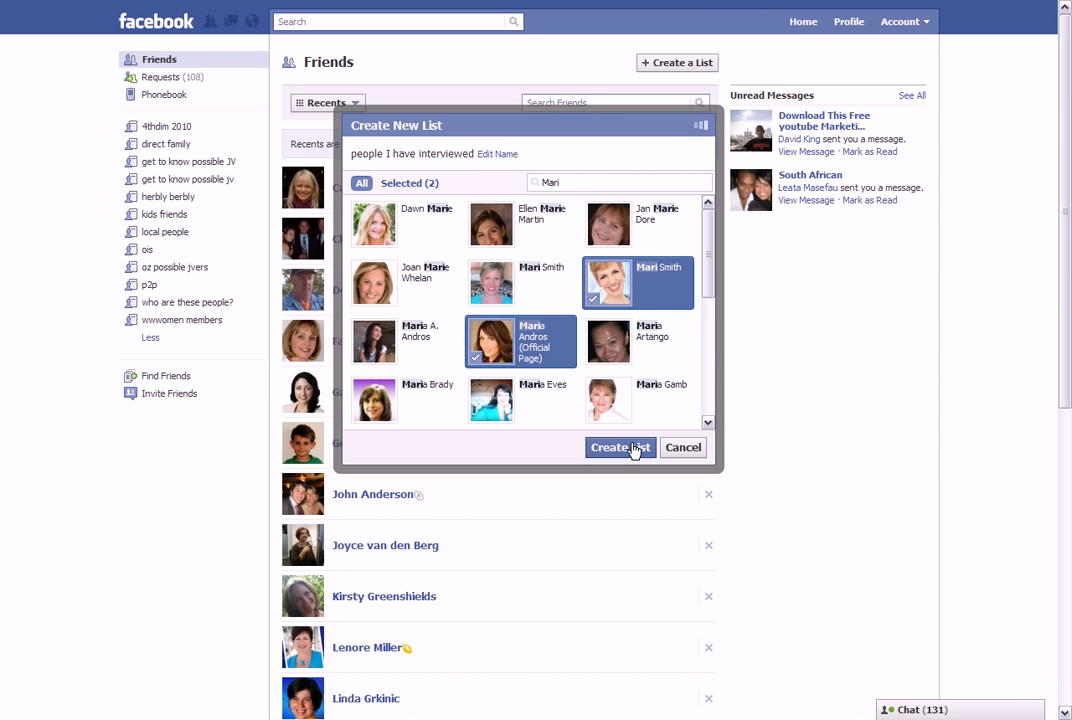
left_click(620, 448)
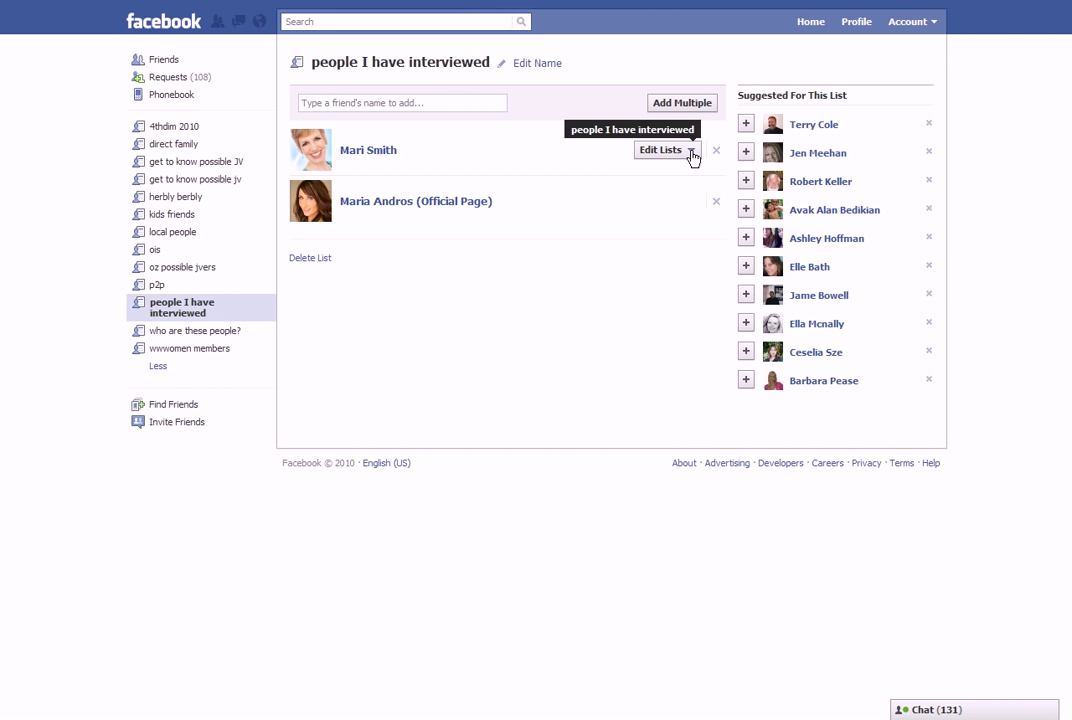
left_click(664, 150)
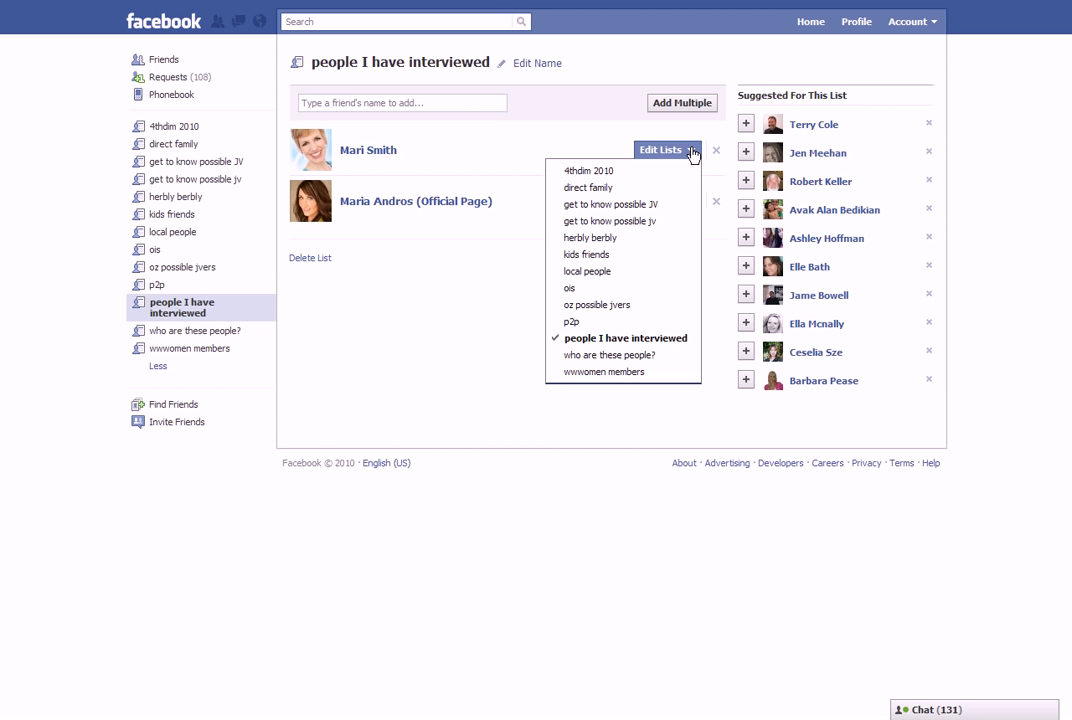
mouse_move(604, 254)
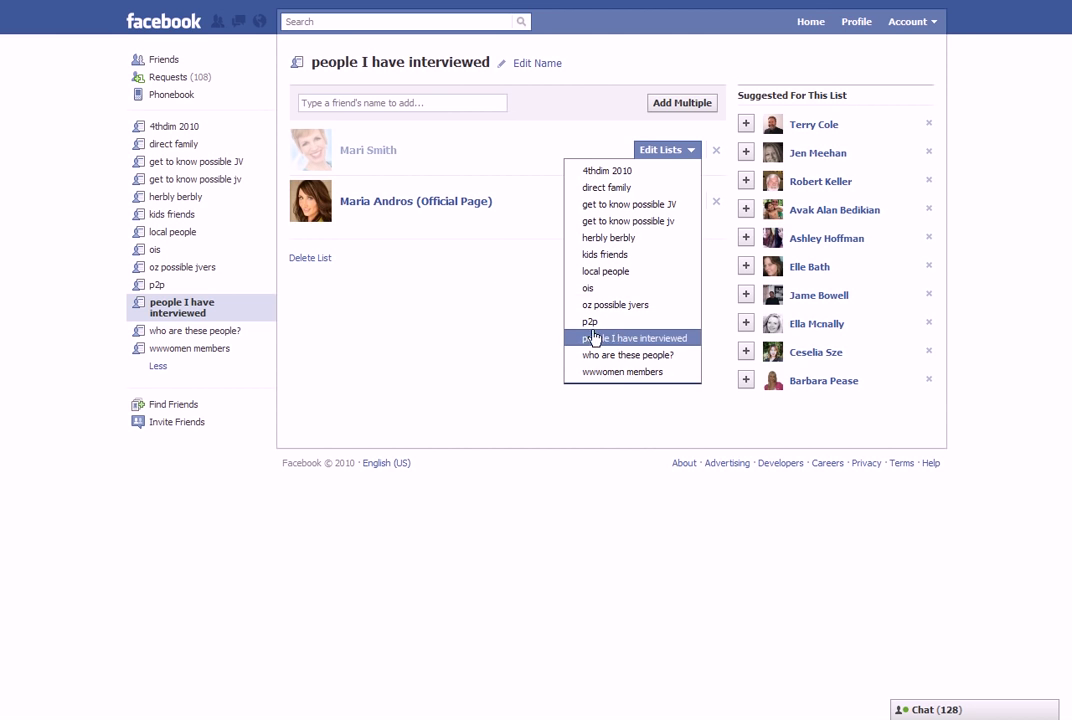
left_click(632, 338)
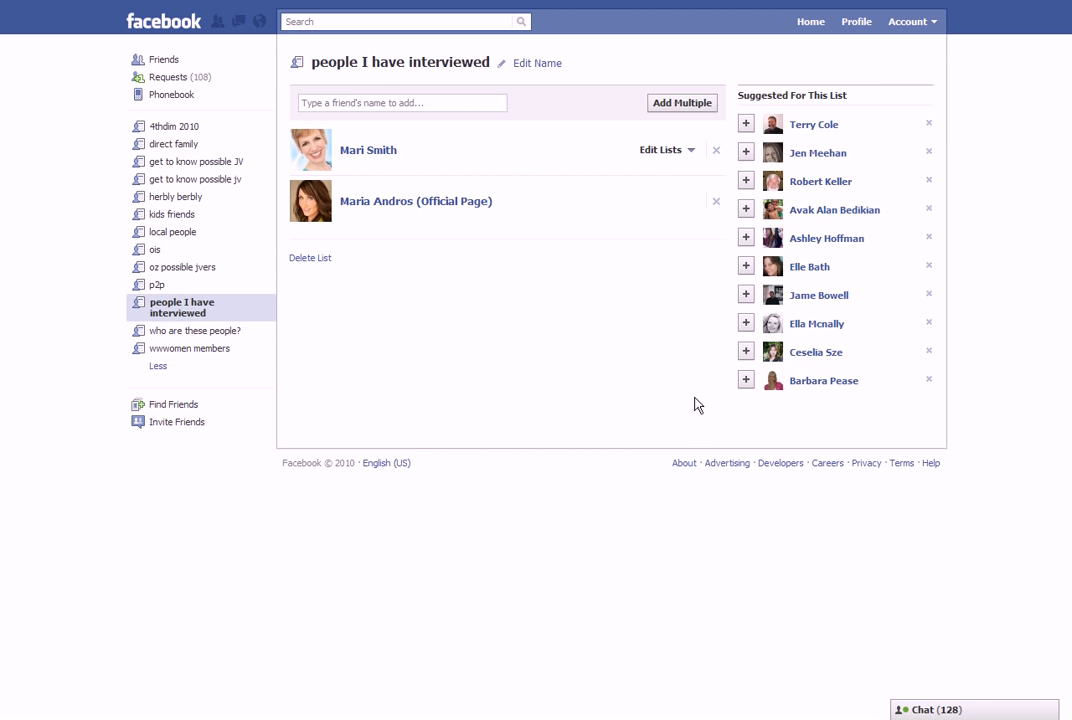
mouse_move(716, 150)
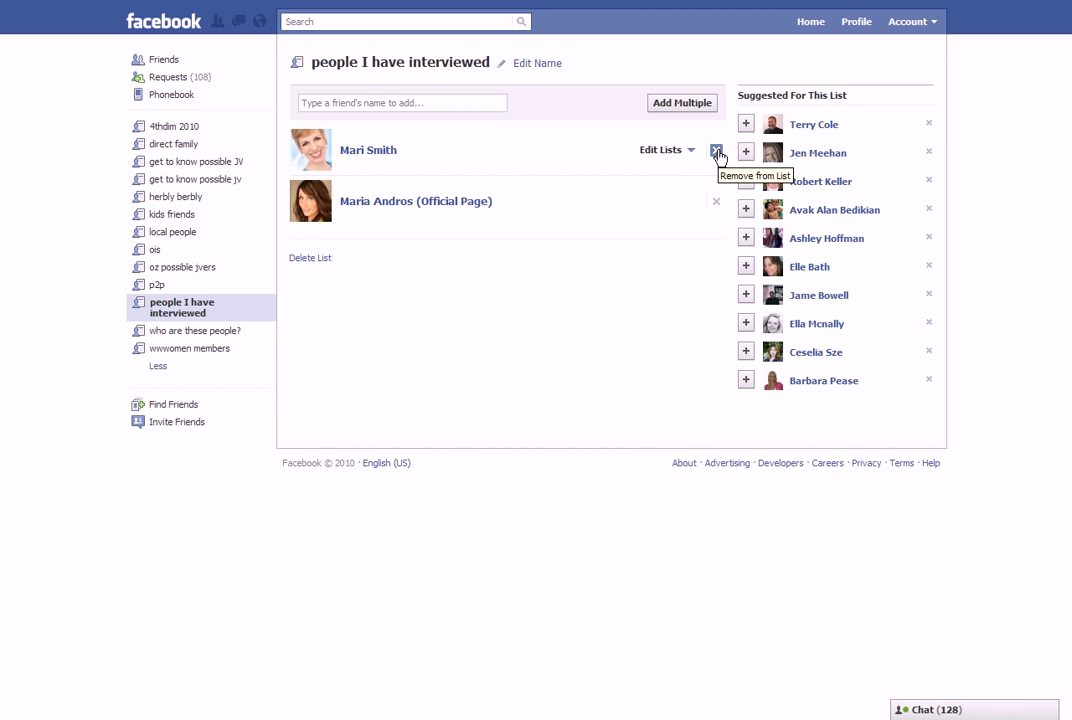
mouse_move(714, 156)
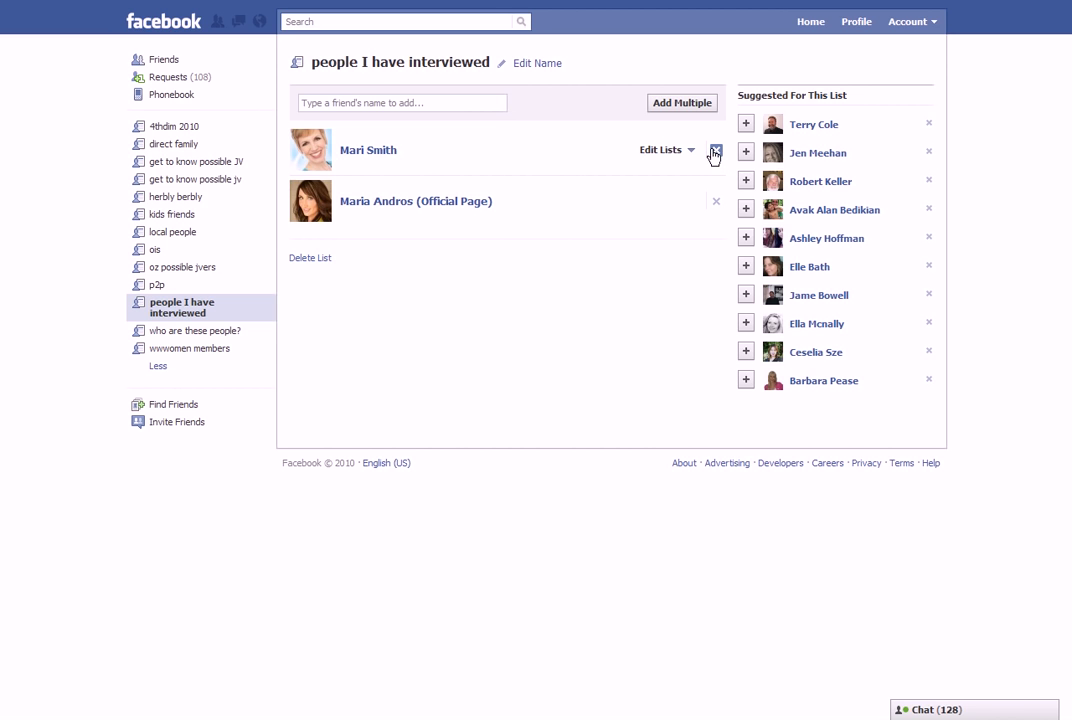
mouse_move(590, 156)
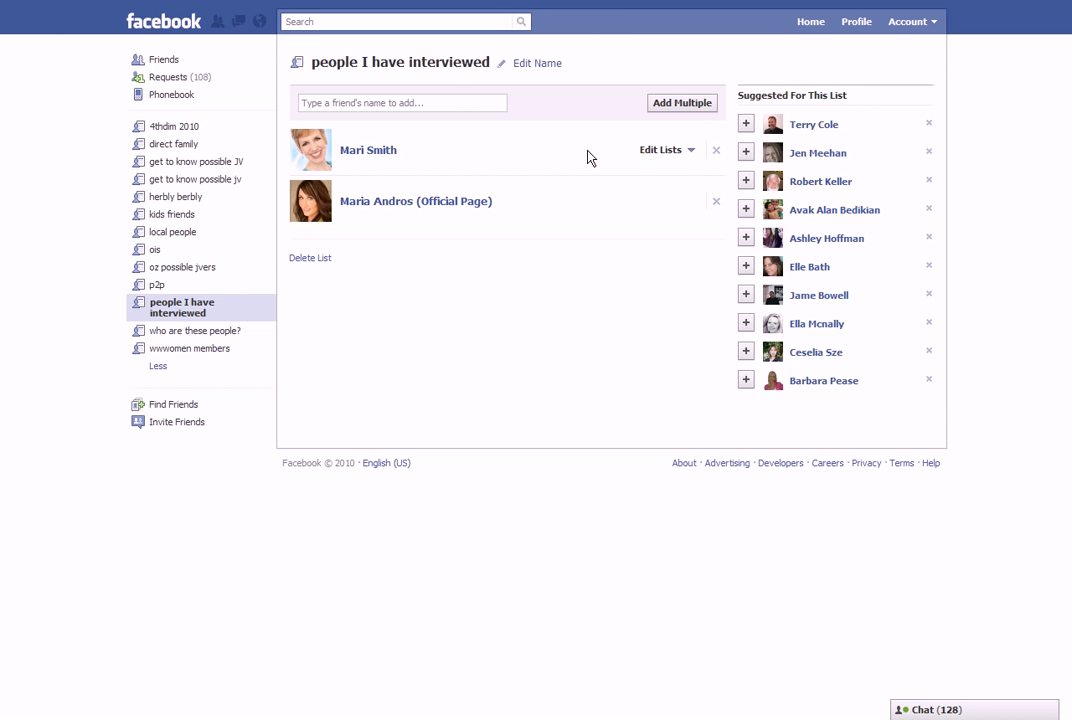
mouse_move(408, 156)
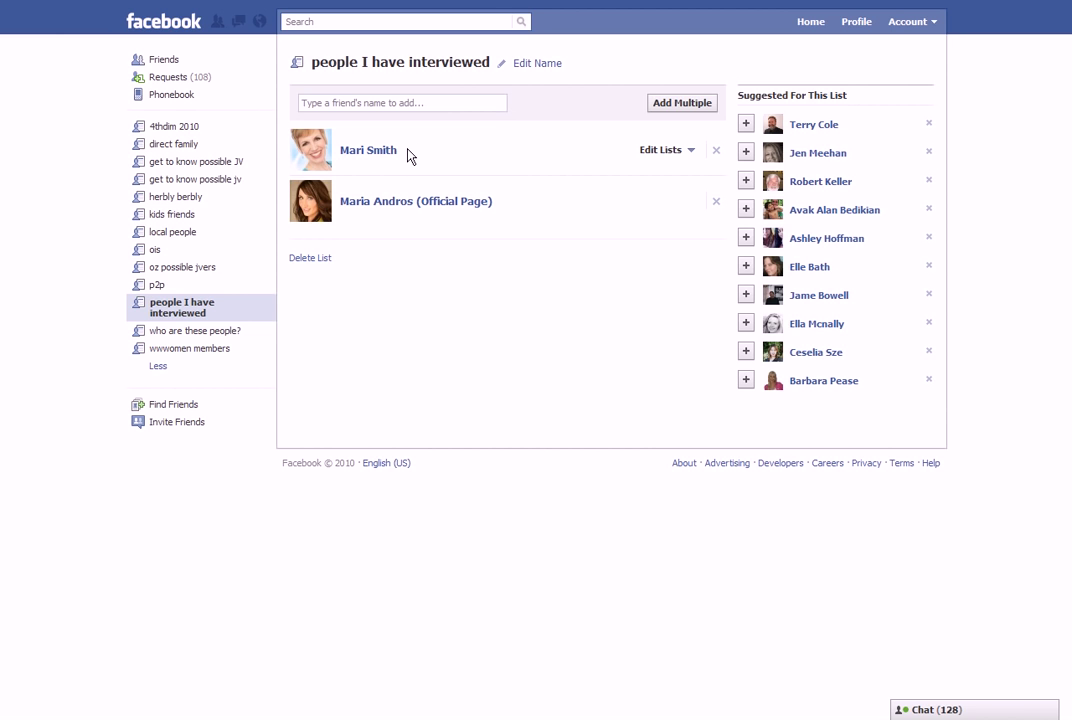
mouse_move(808, 420)
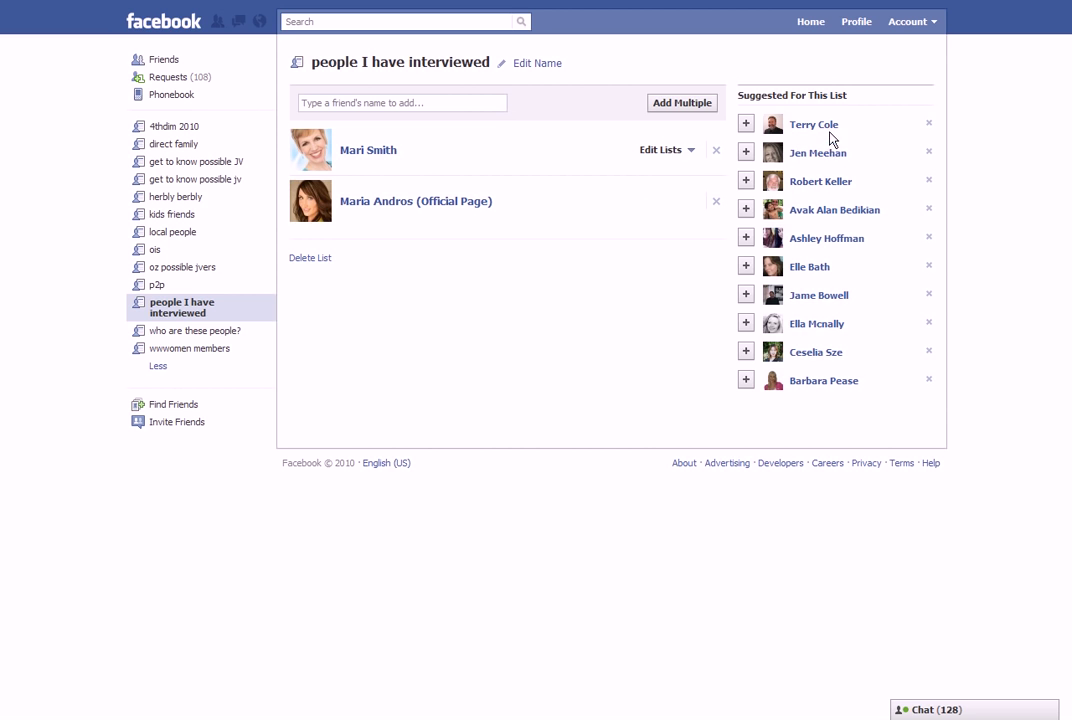
mouse_move(840, 434)
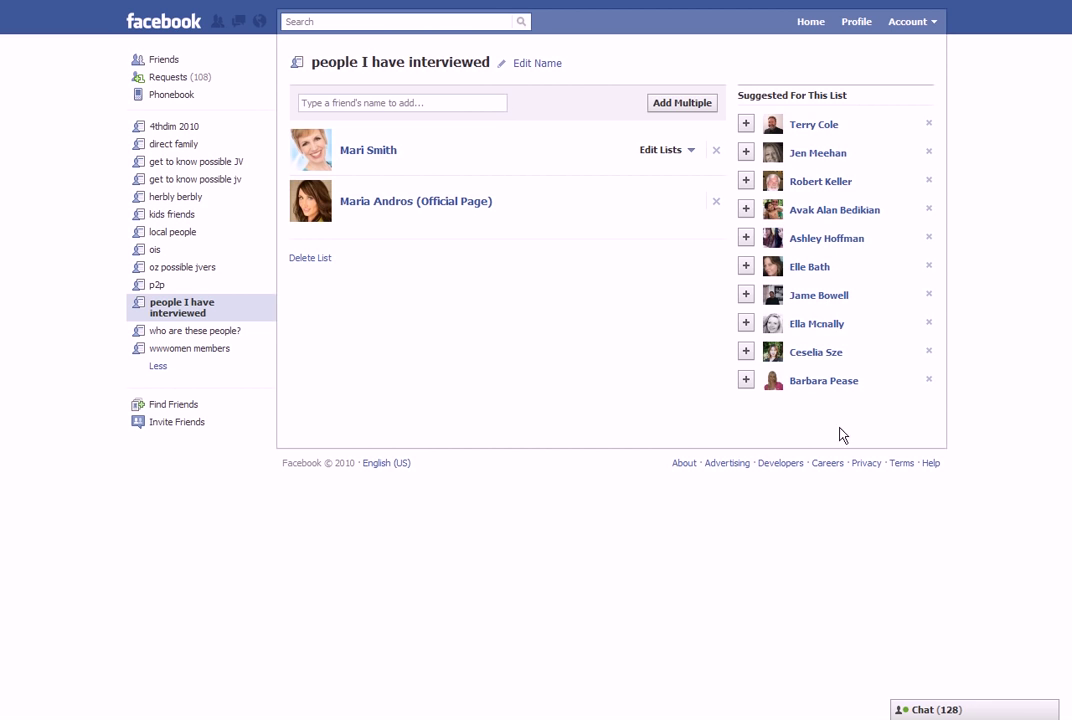
mouse_move(502, 348)
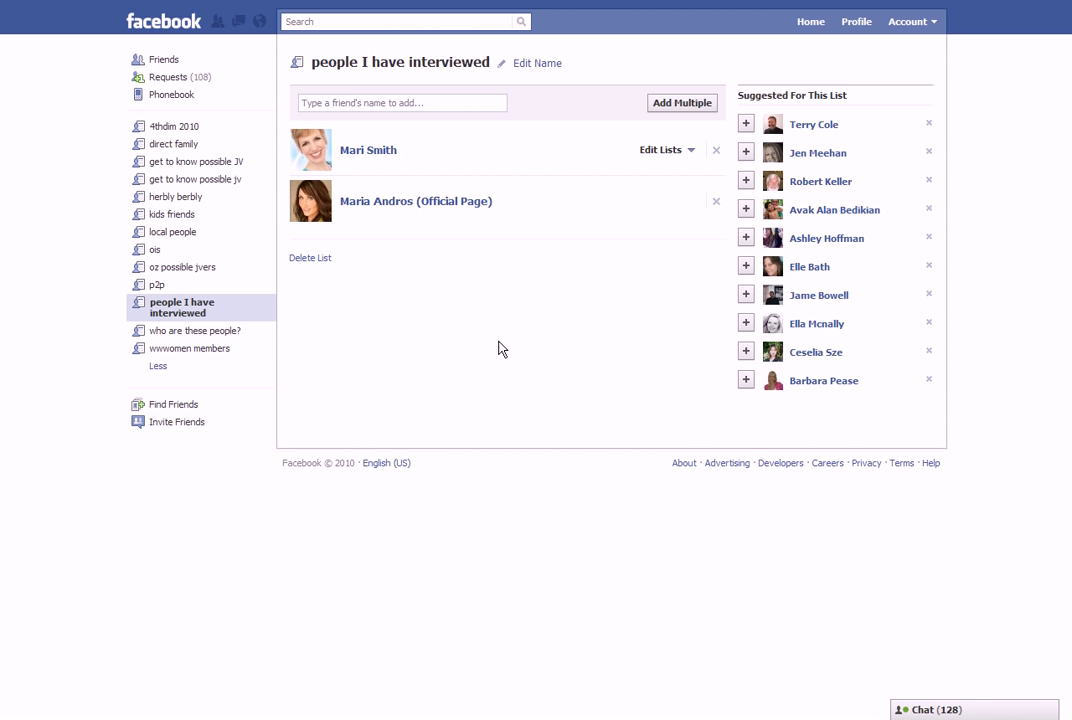
mouse_move(312, 392)
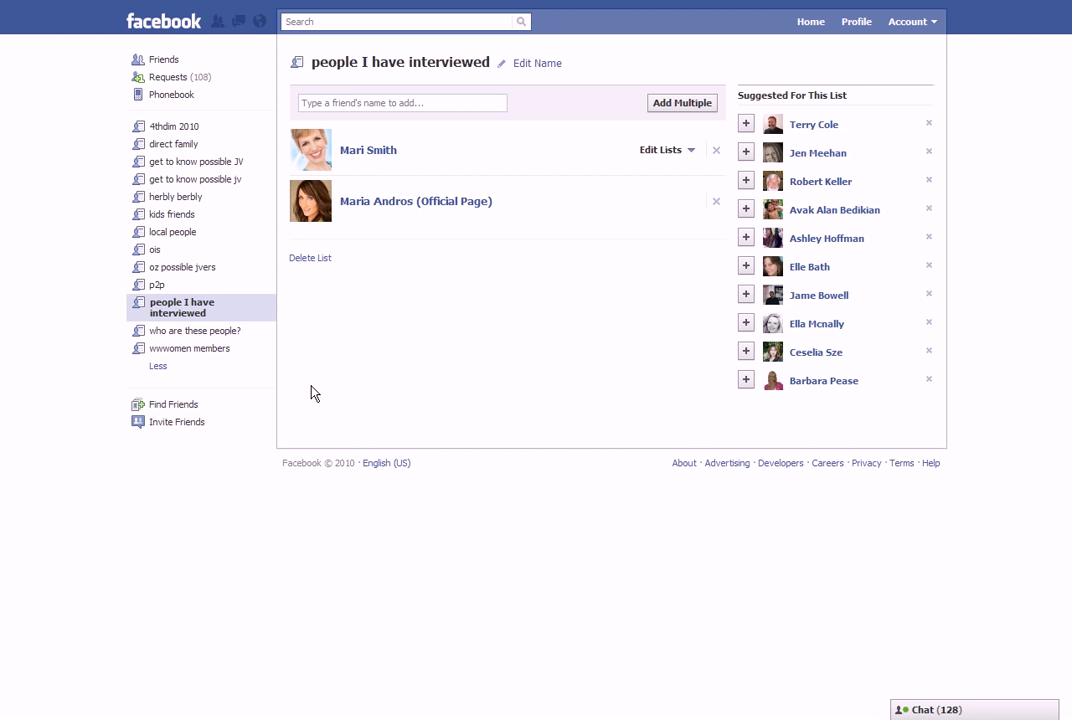
mouse_move(352, 390)
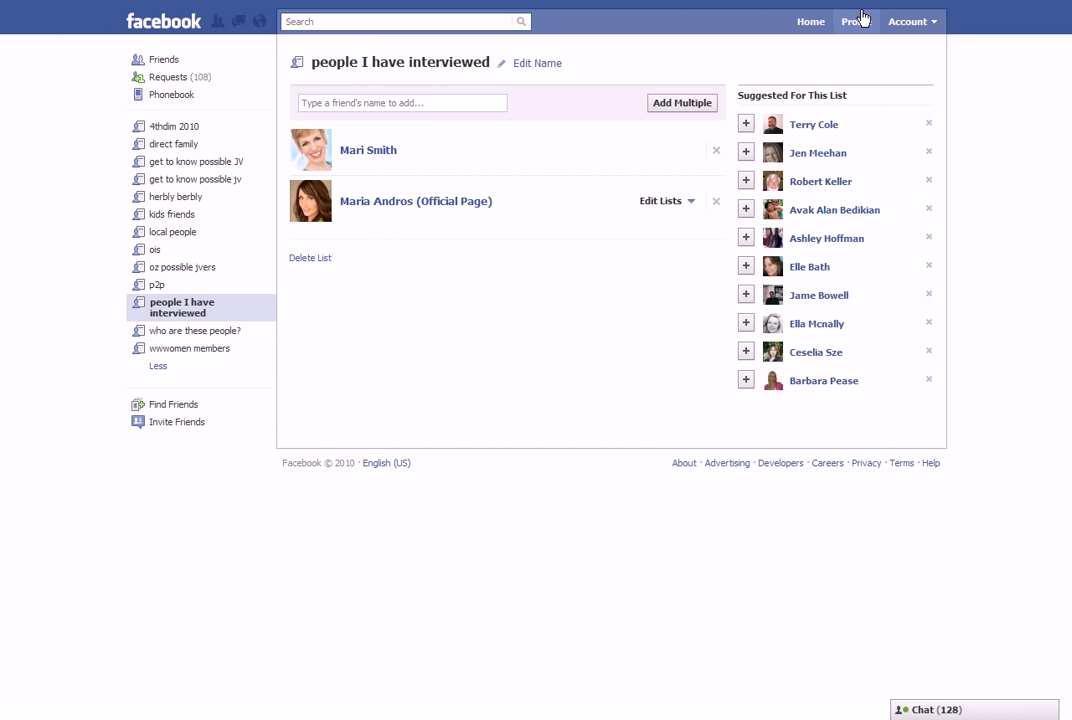
mouse_move(810, 20)
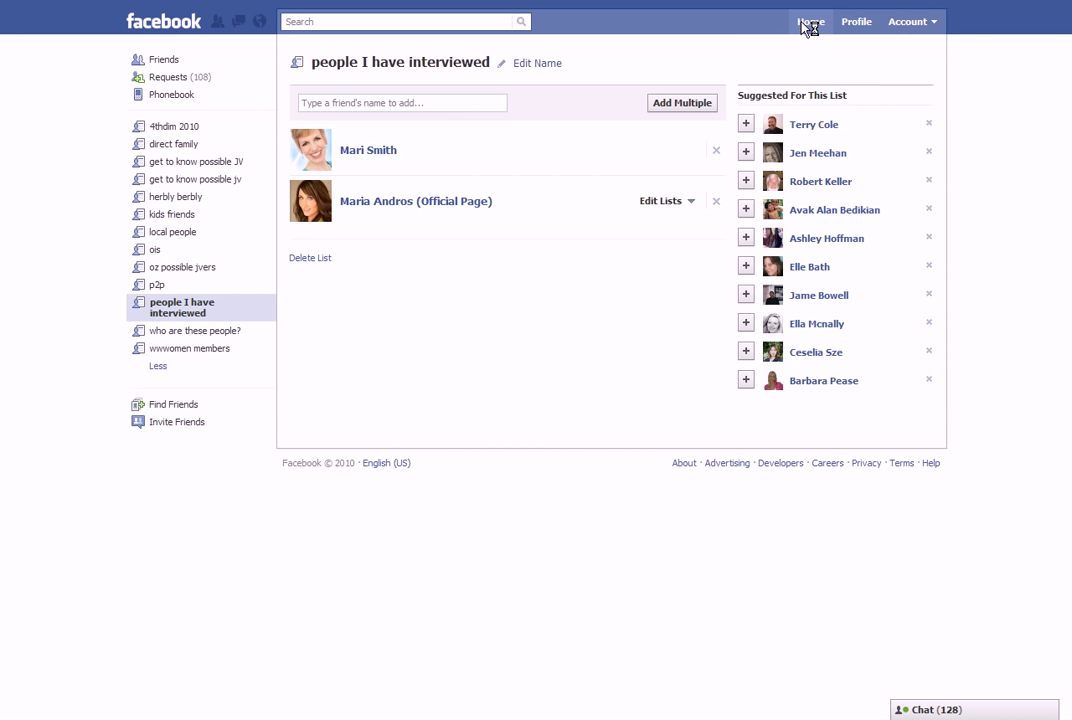
Return to the News Feed and write 'I'm making a video on how... lists in Facebook and send a mes...'
left_click(810, 20)
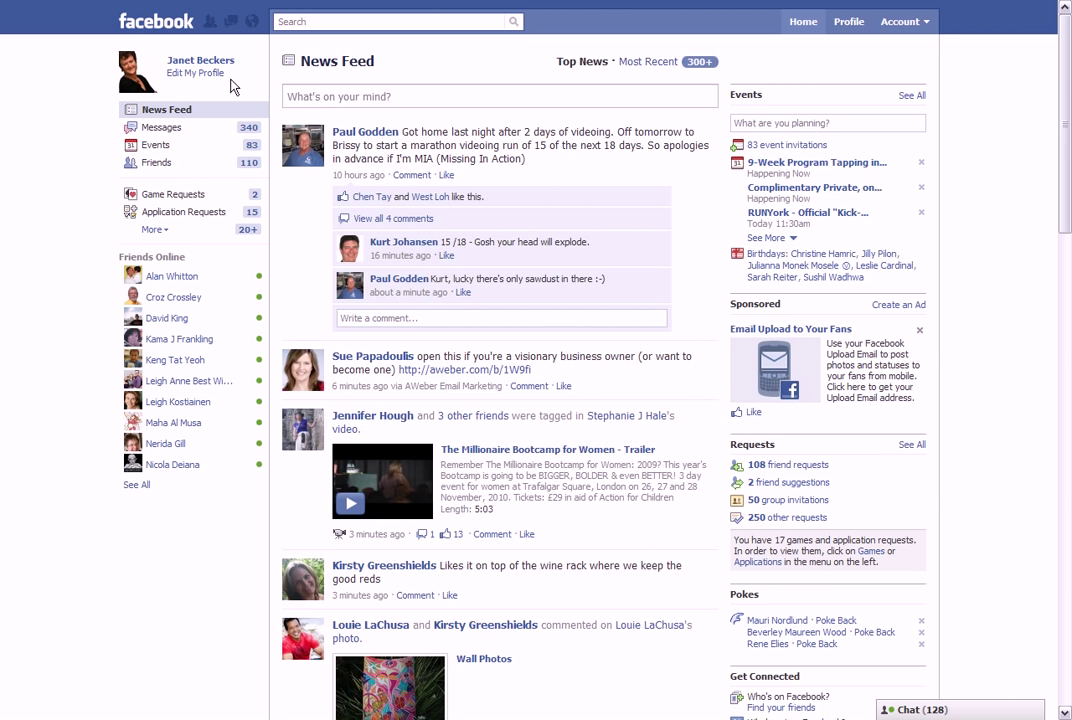
mouse_move(304, 96)
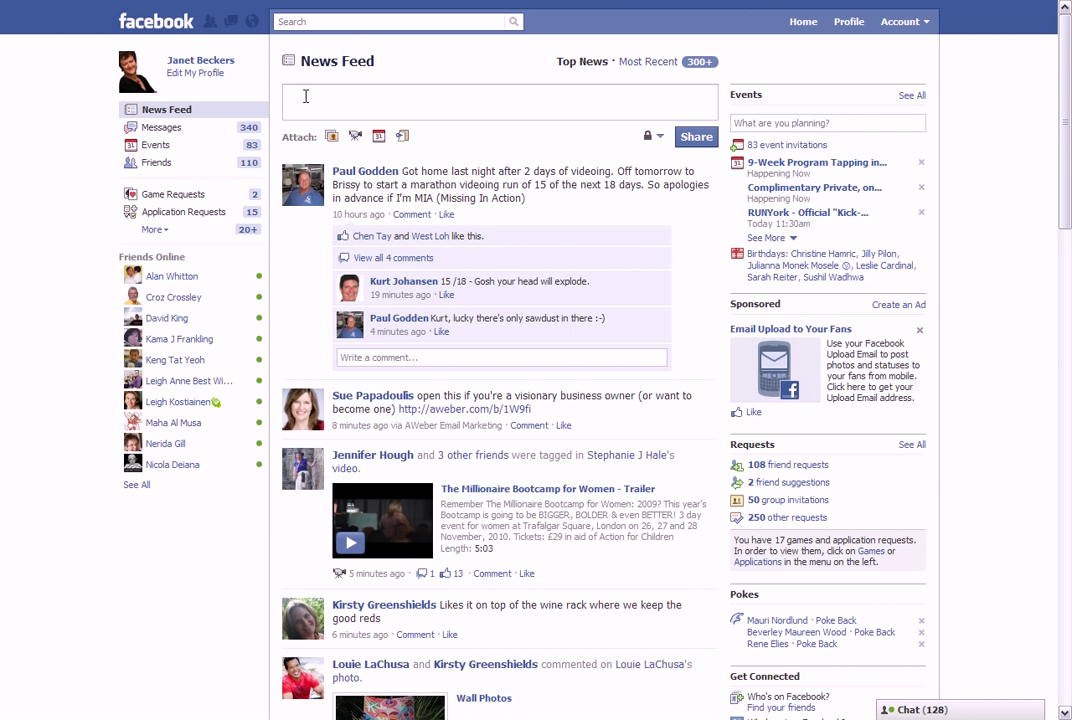
type("I'm making a")
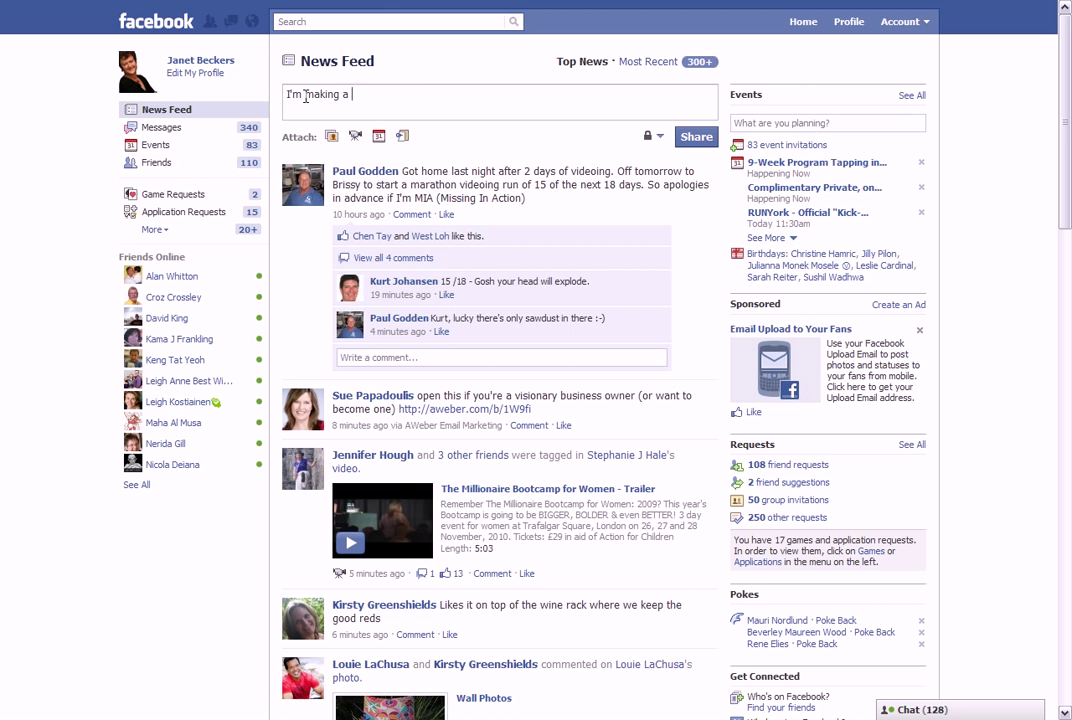
type("video on how to create list")
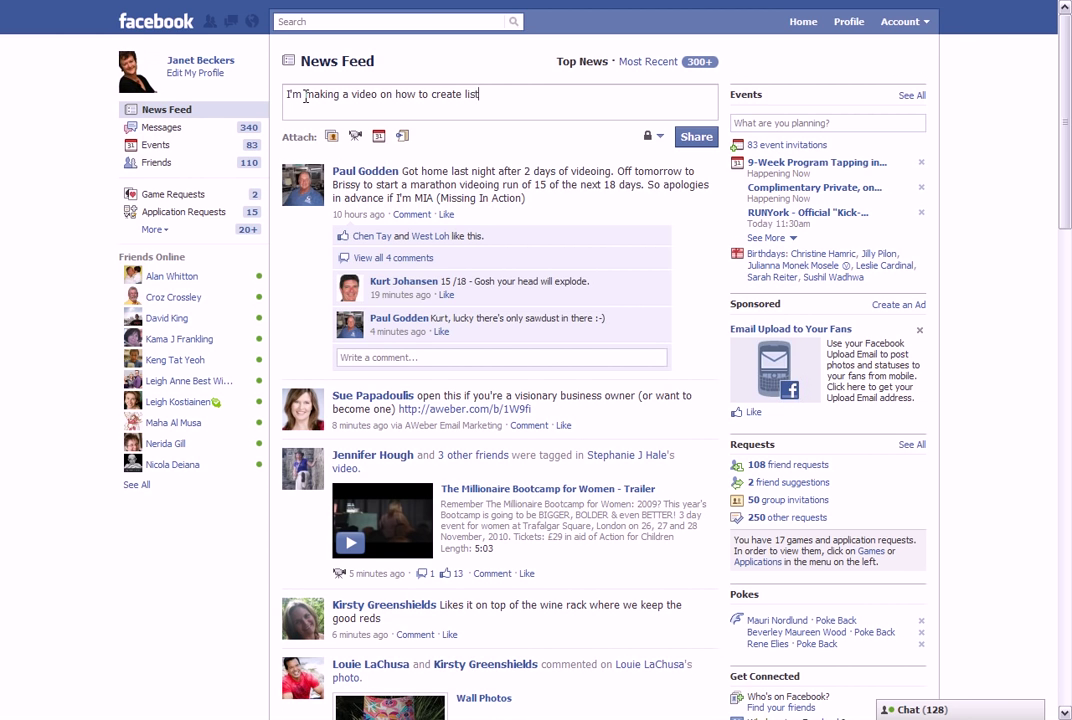
type("s in Faceb")
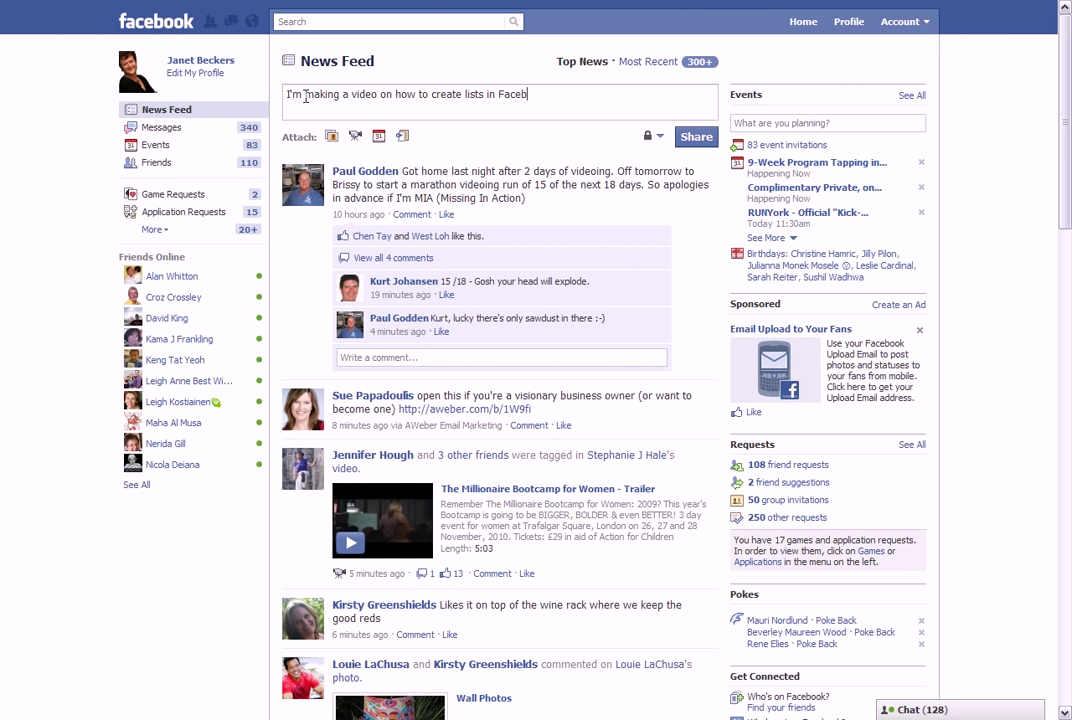
type("ook")
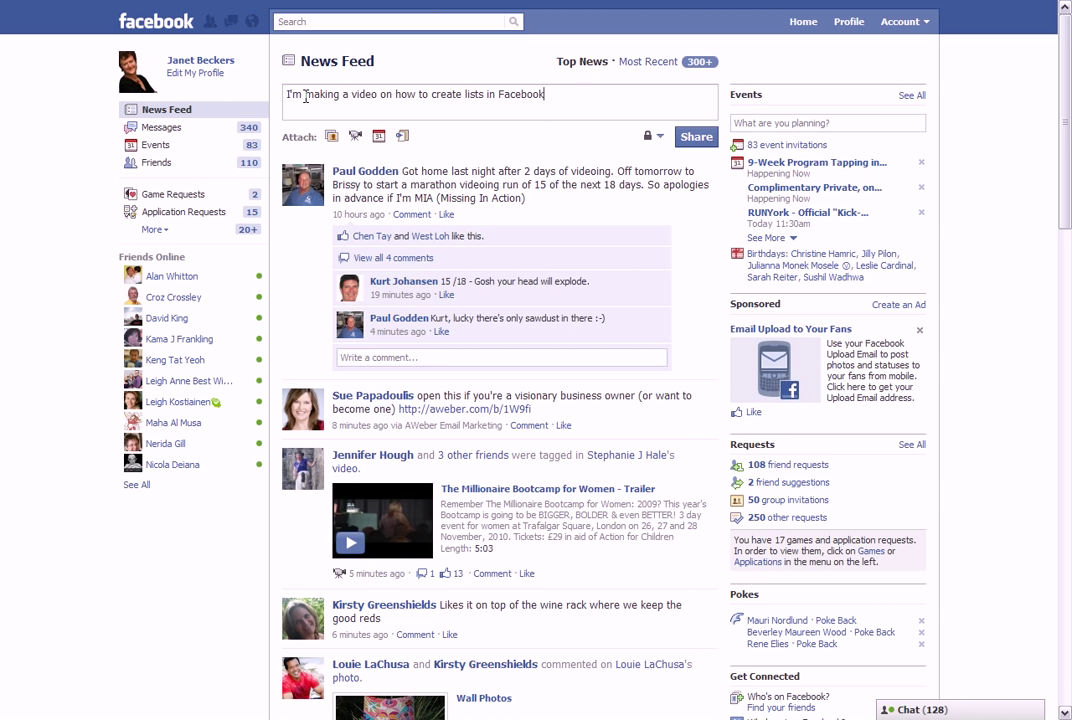
type("a")
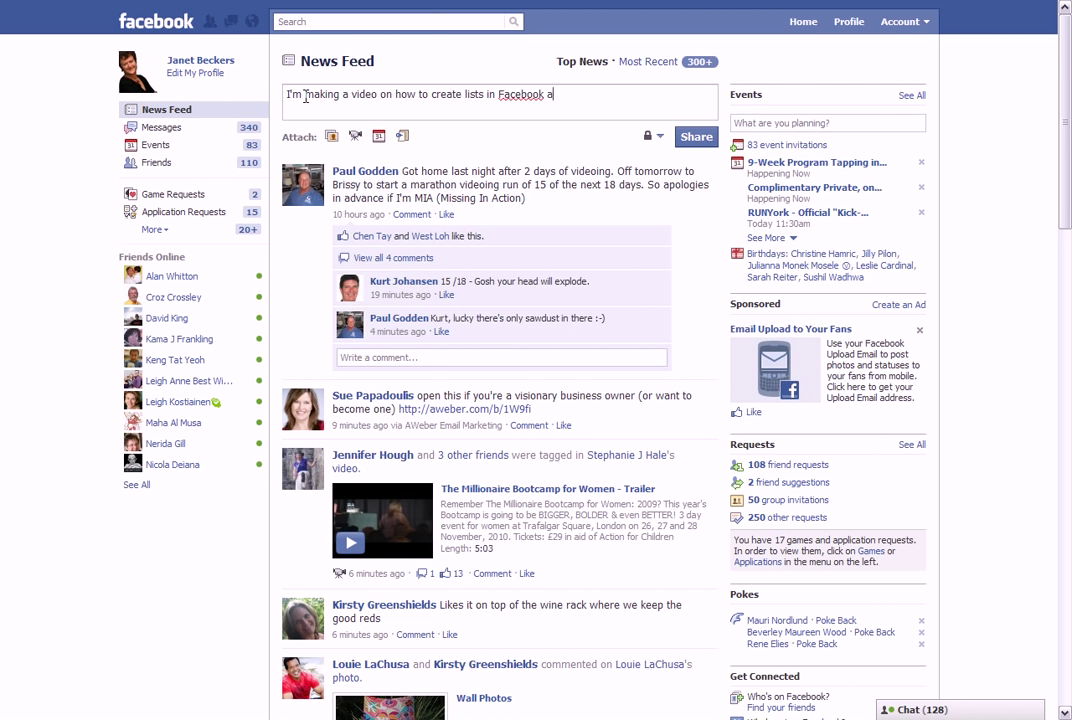
type("nd send a message only to them")
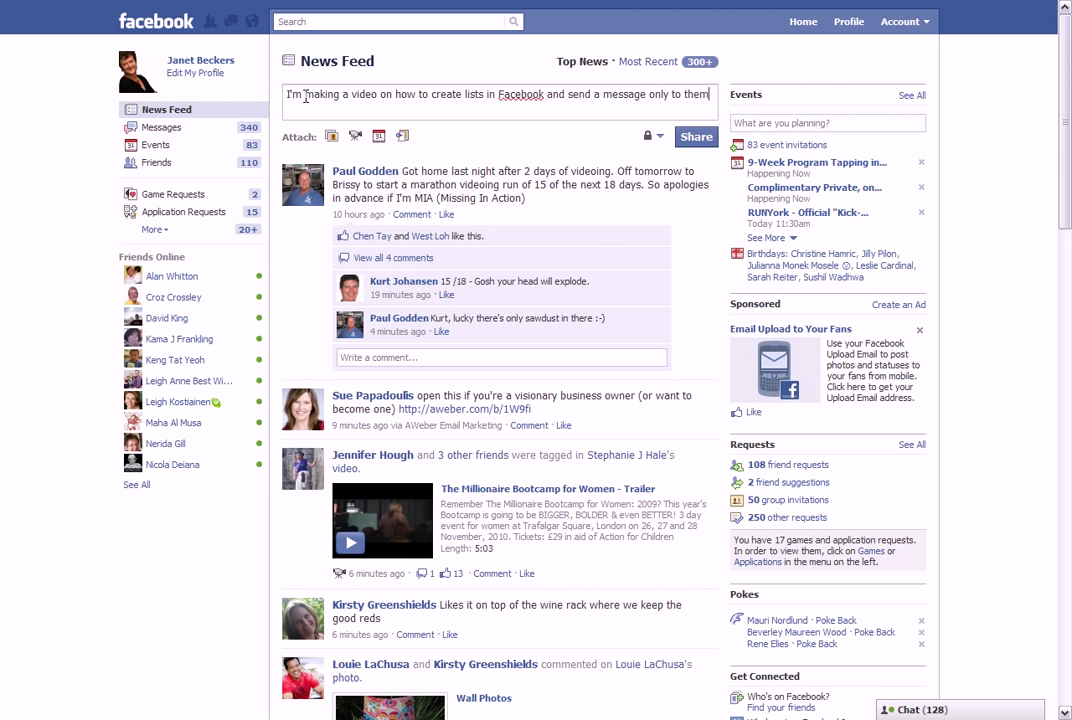
Replace the word 'message' with 'status update' and continue with 'like'
double_click(624, 94)
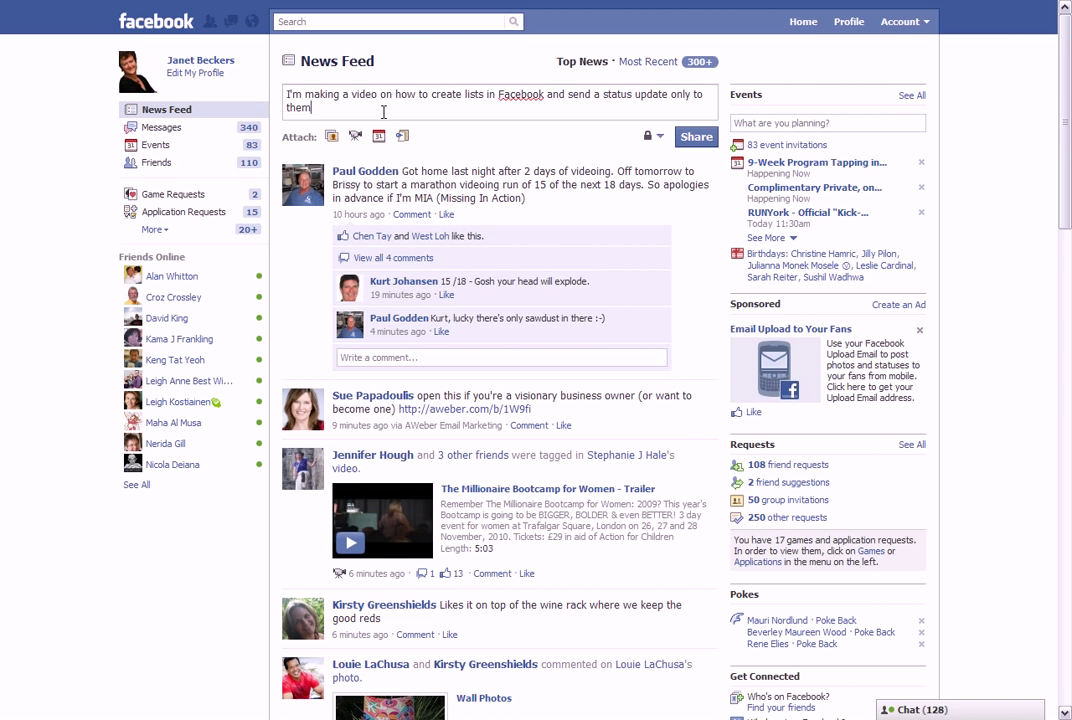
type("like")
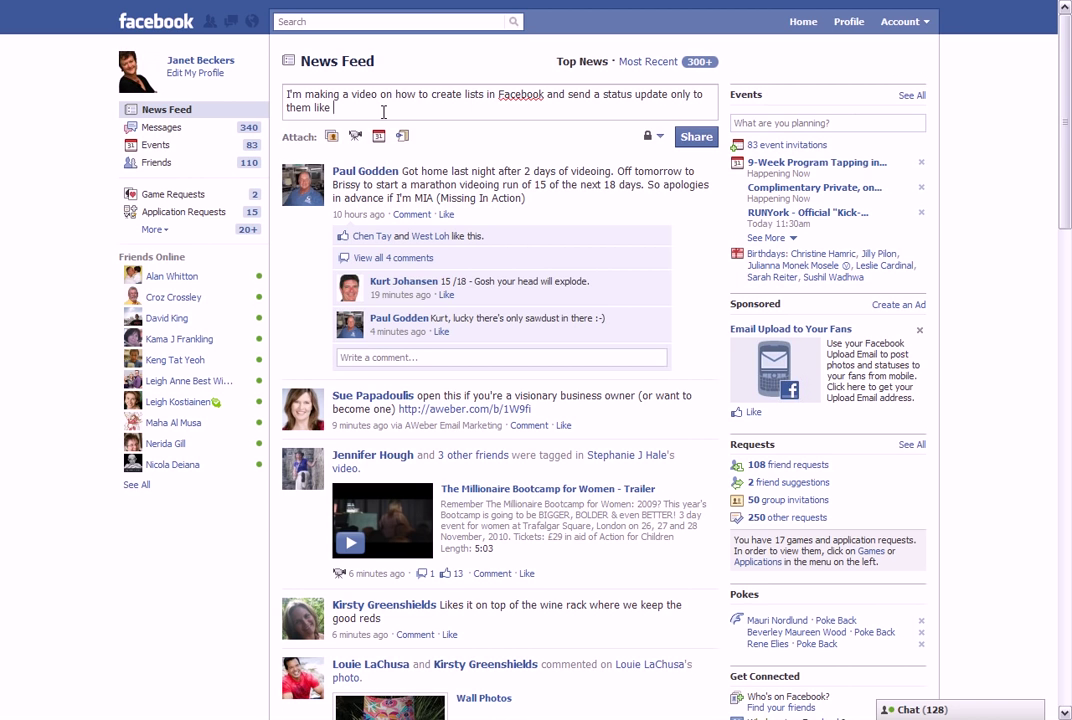
type("@")
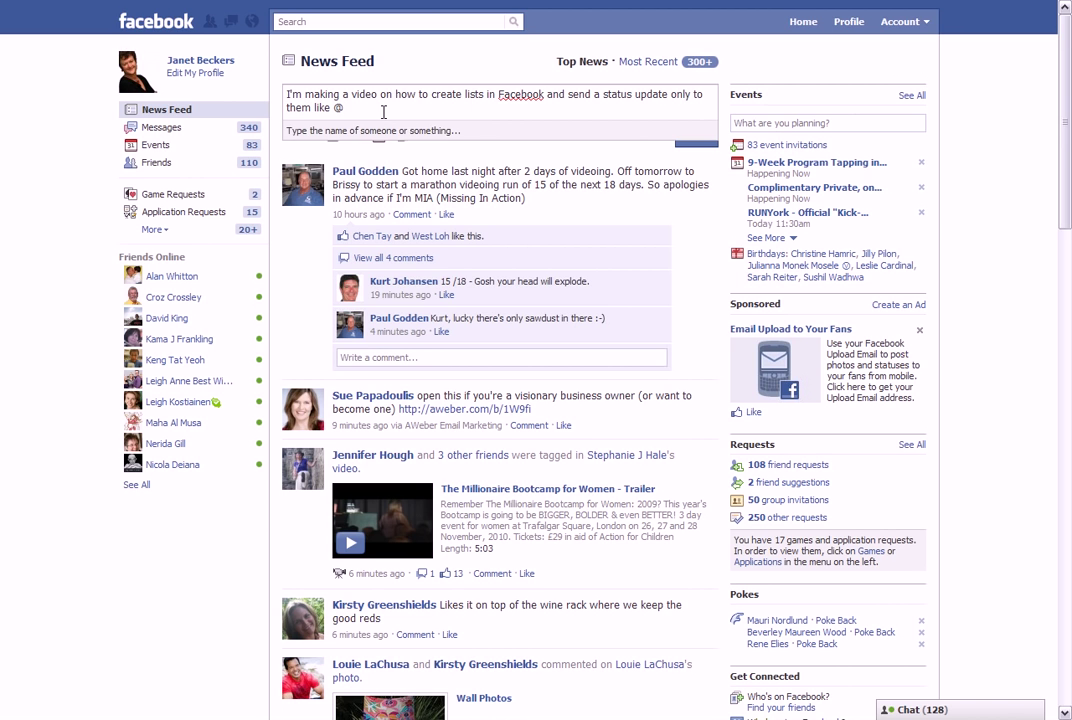
type("@mar")
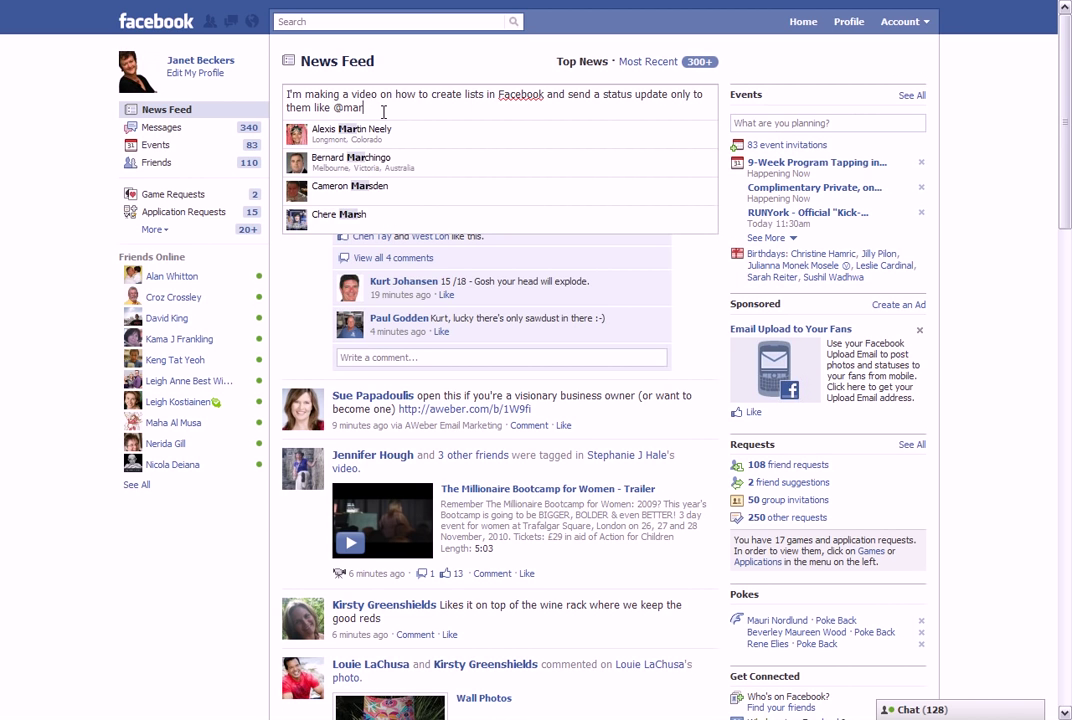
type("i")
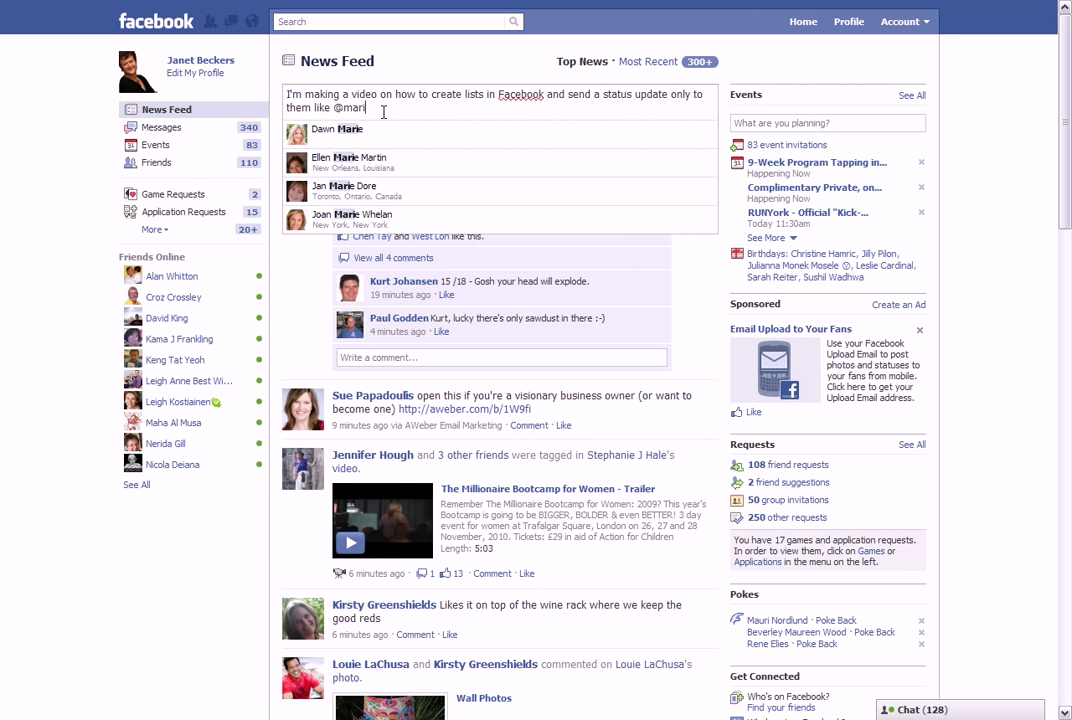
type("smith")
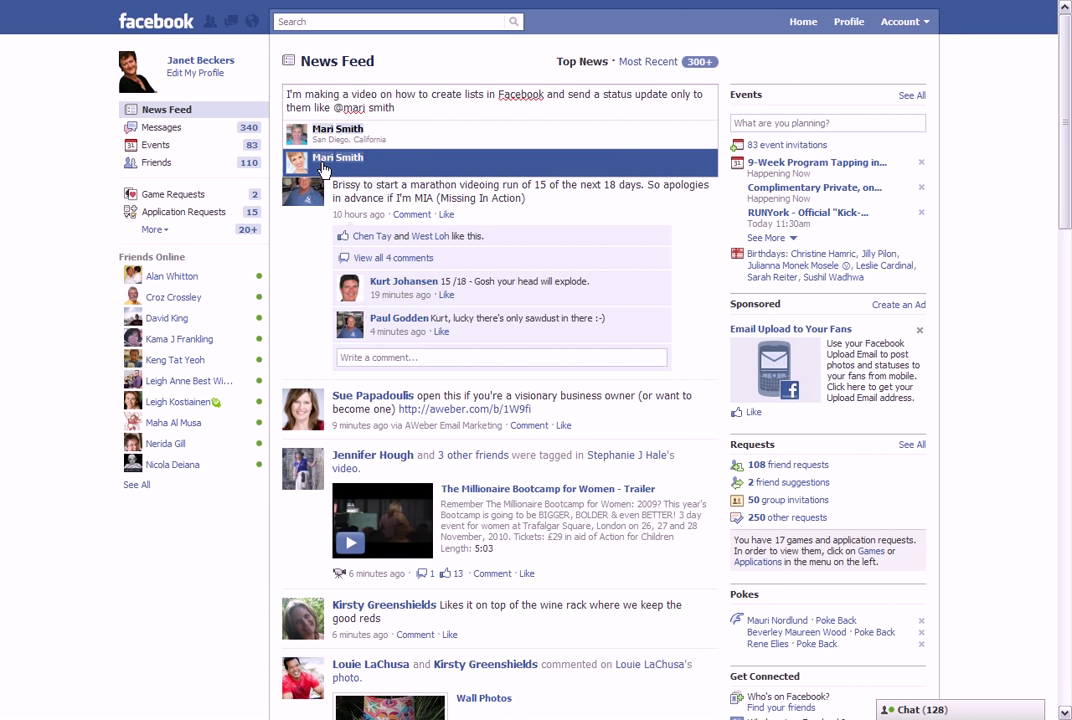
left_click(336, 158)
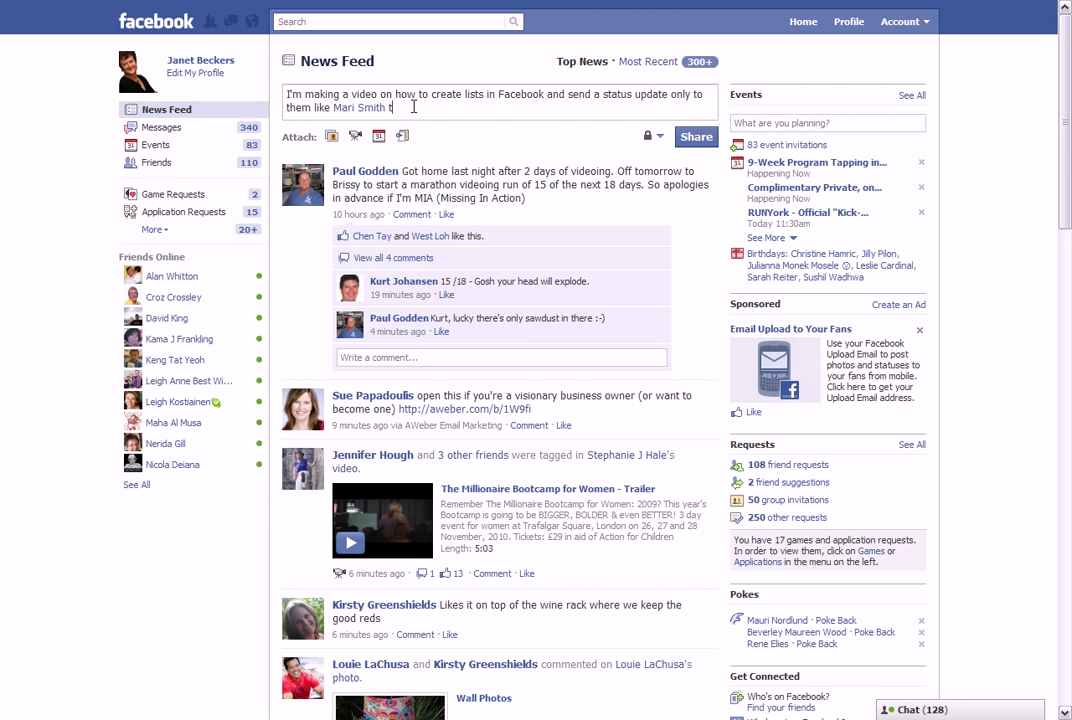
type("taught me")
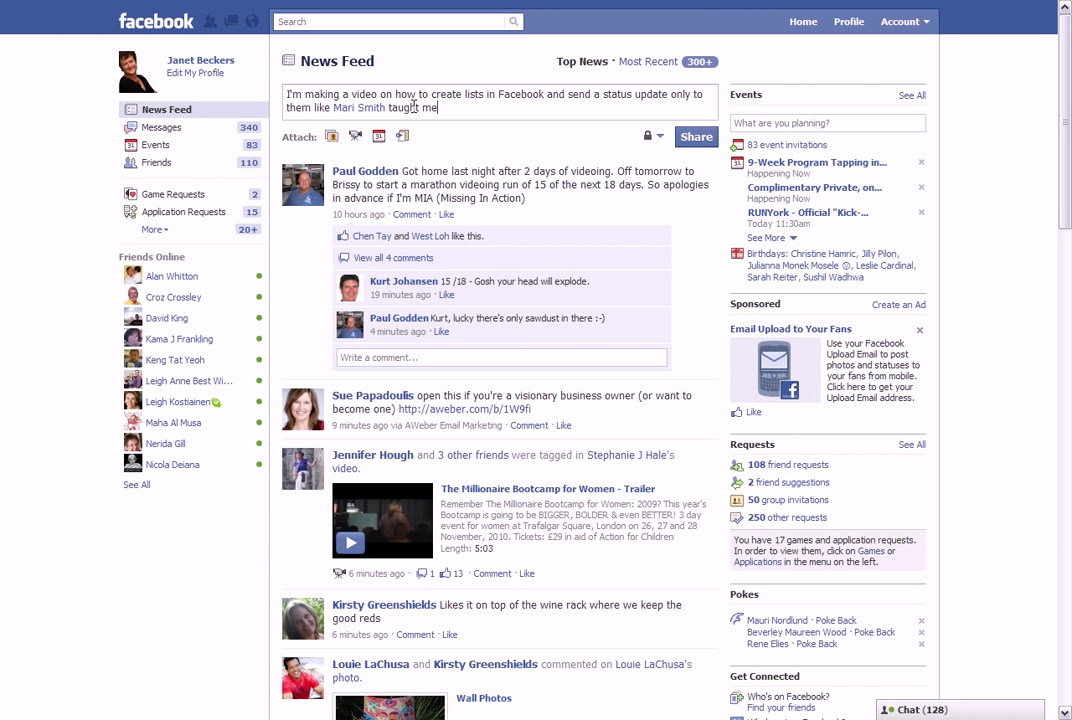
mouse_move(576, 136)
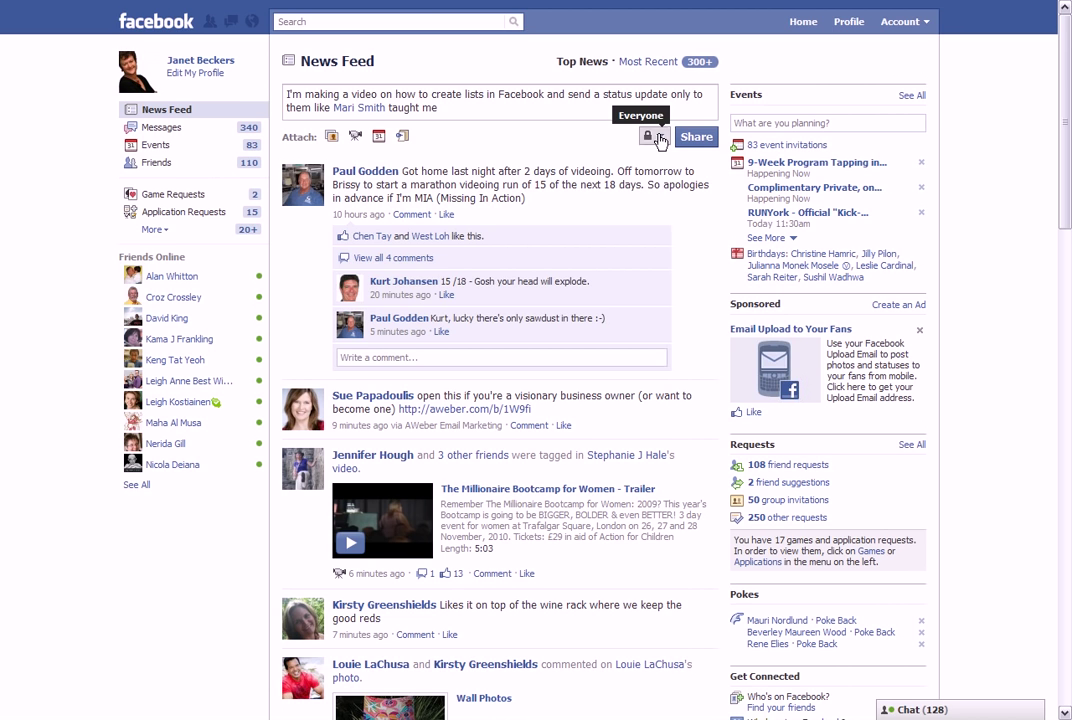
Set a Custom audience of Specific People: the 'people I have interviewed' list, and save it
left_click(652, 136)
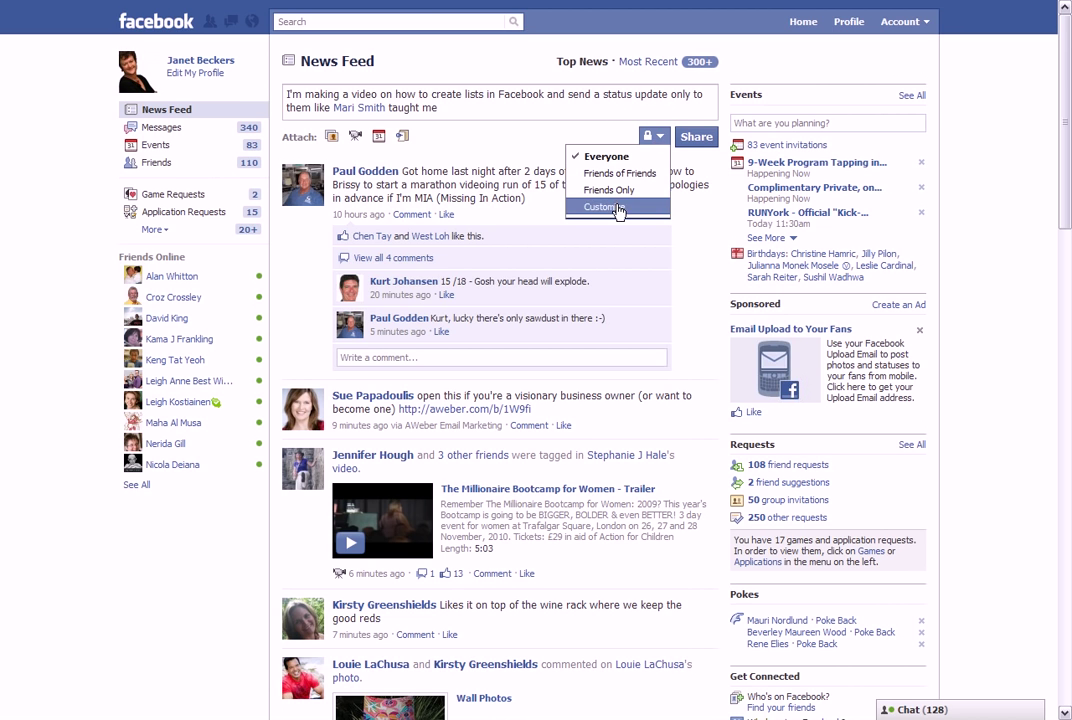
left_click(600, 206)
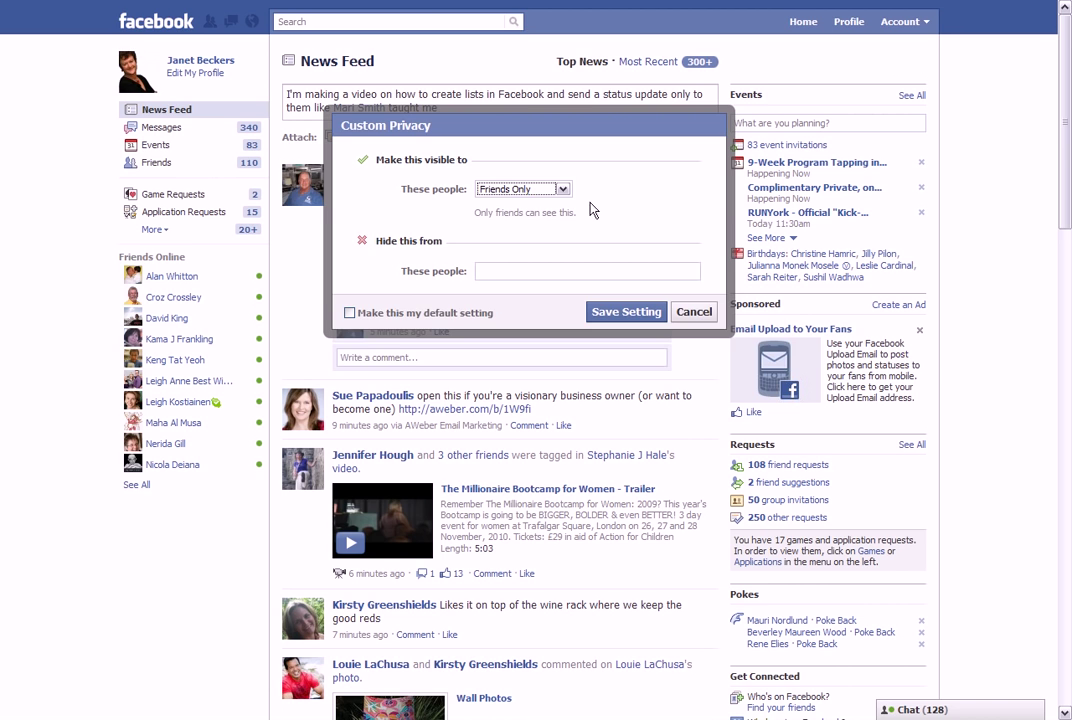
left_click(524, 188)
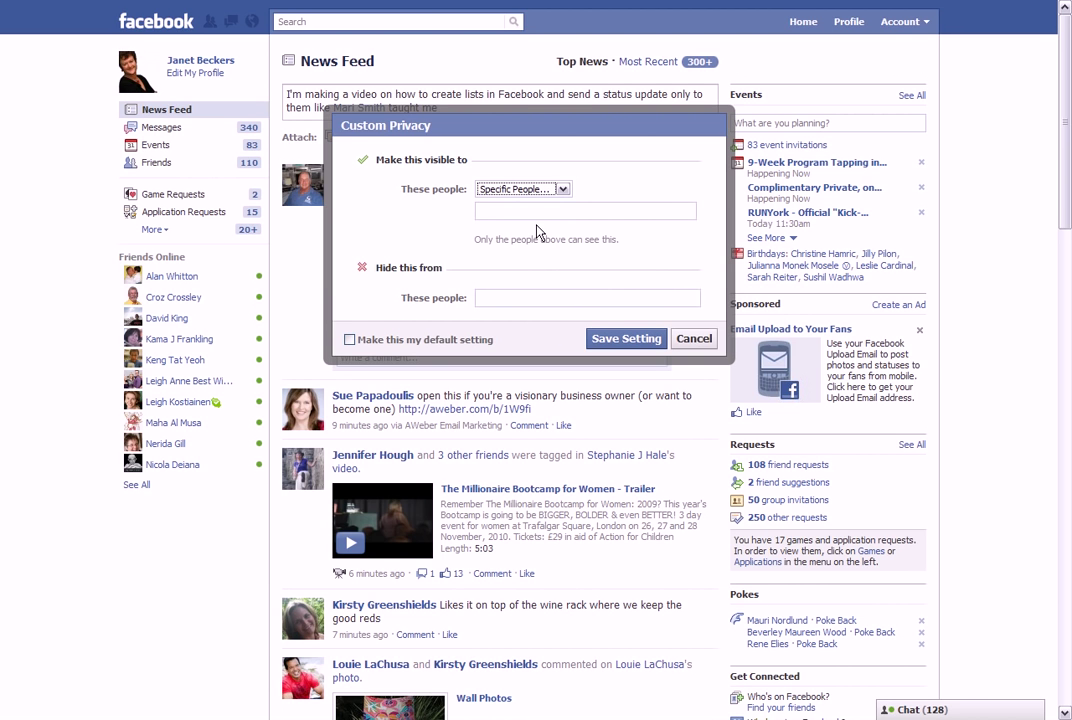
left_click(584, 212)
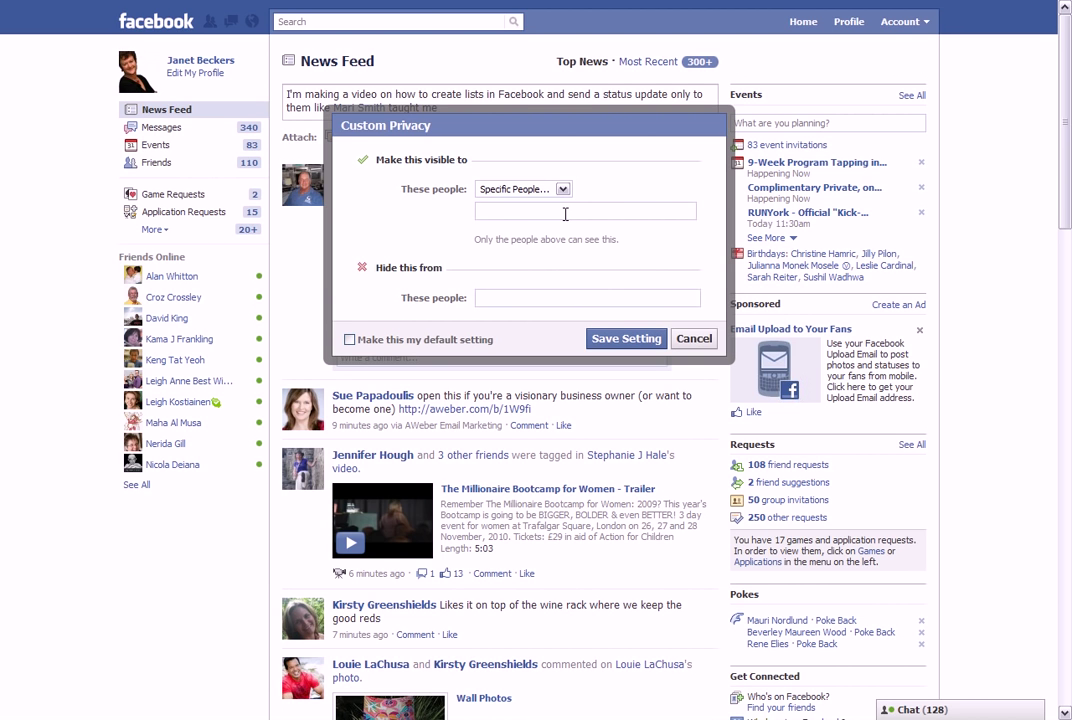
type("people")
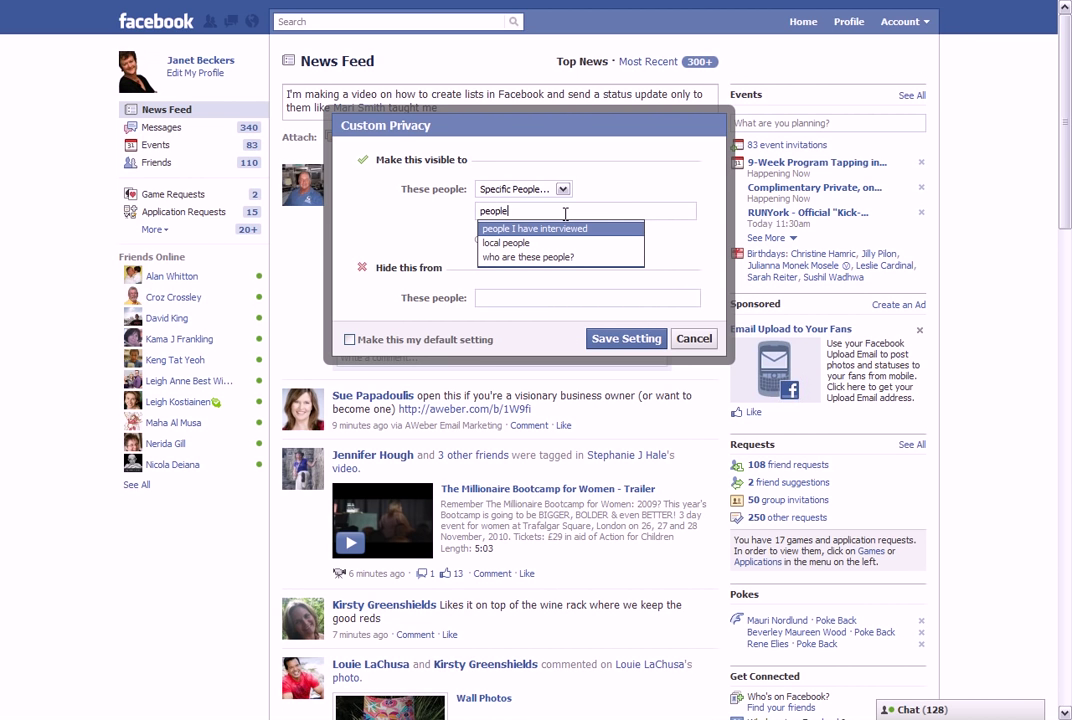
left_click(534, 228)
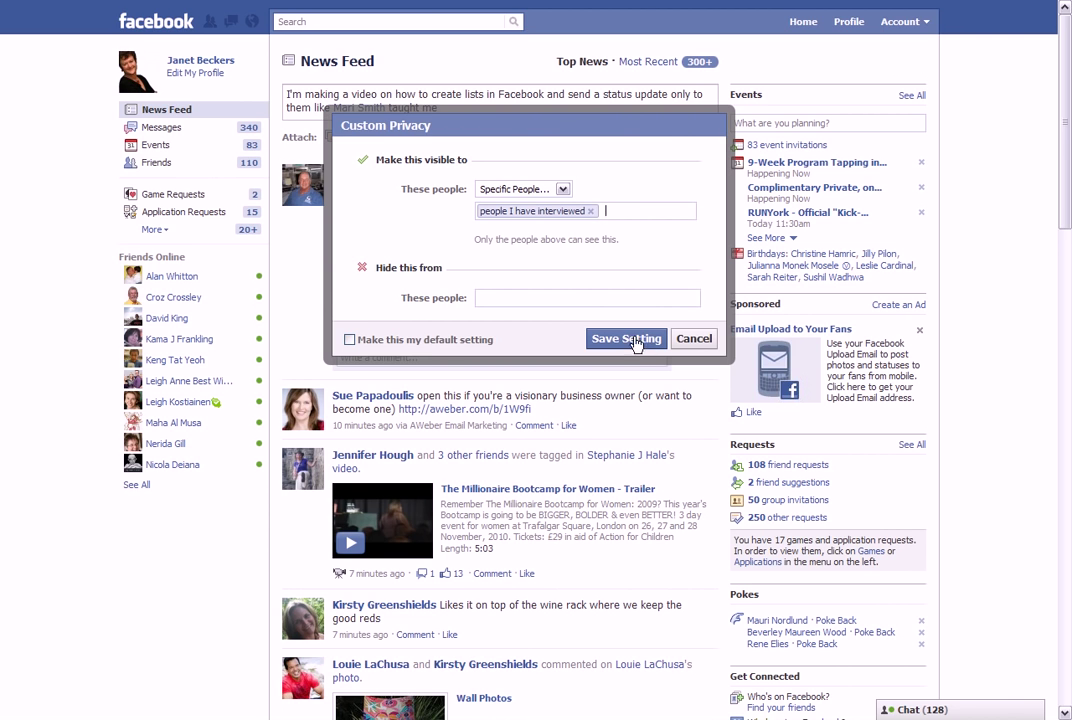
left_click(624, 338)
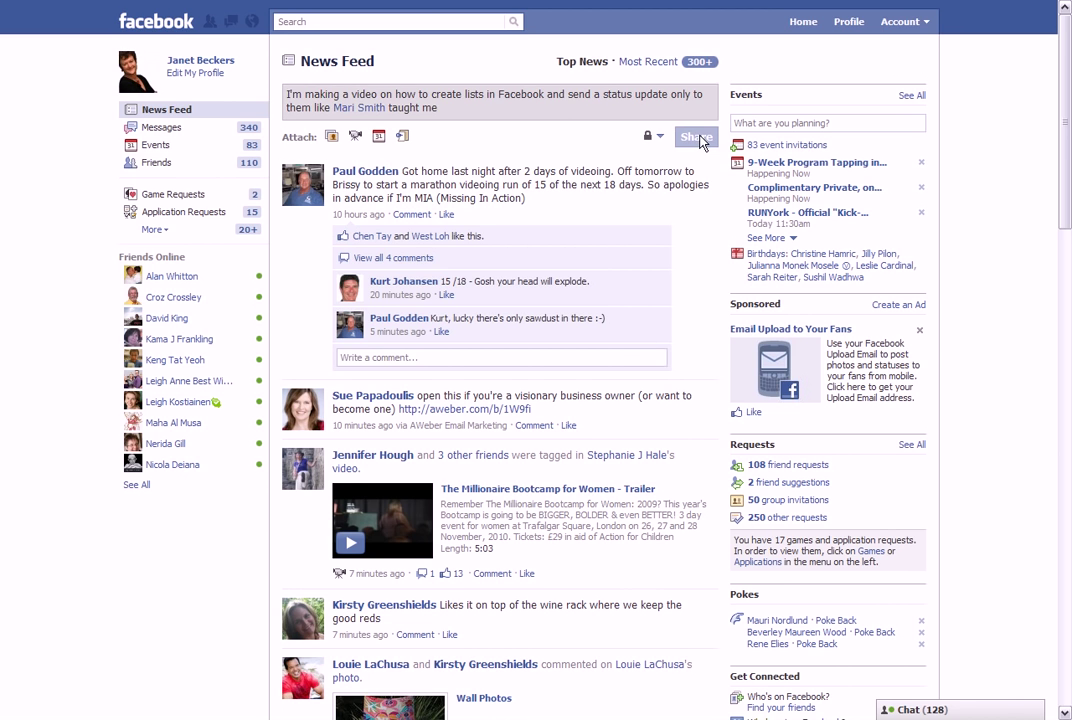
Share the status tagging Mari Smith to the News Feed
left_click(696, 136)
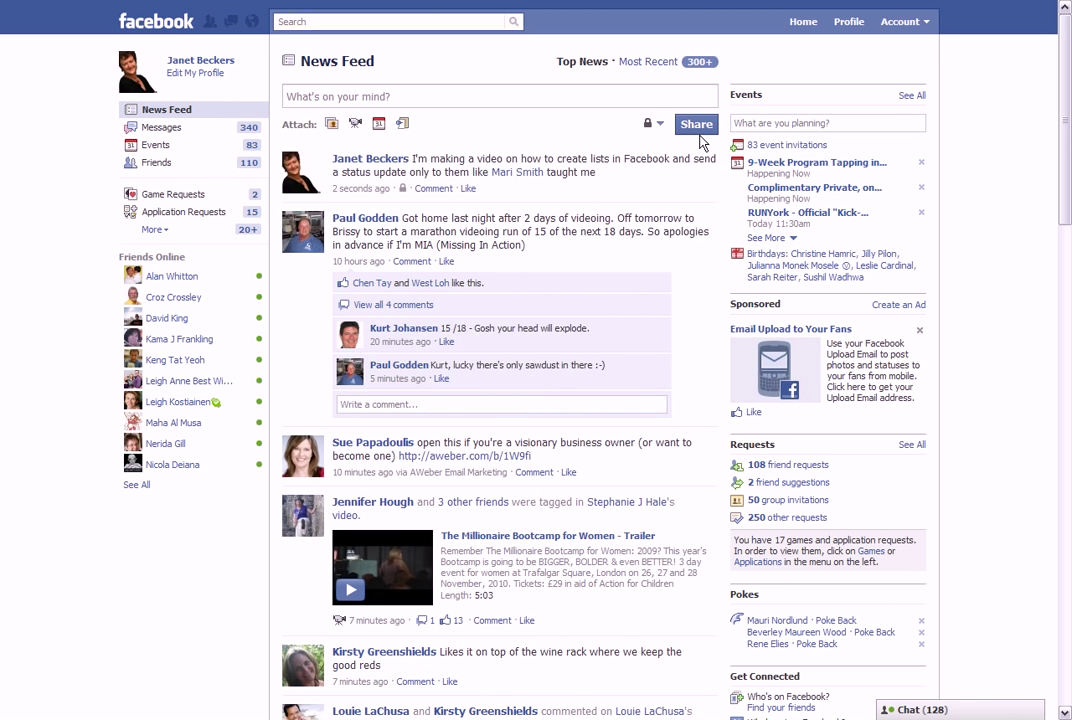
mouse_move(632, 170)
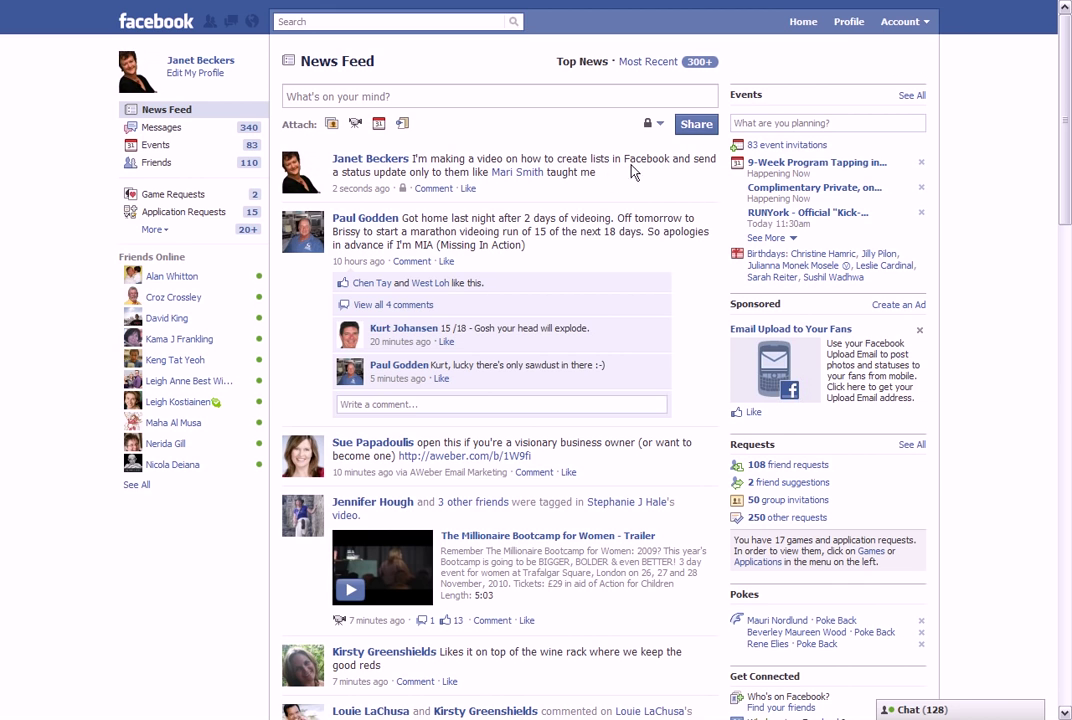
mouse_move(538, 198)
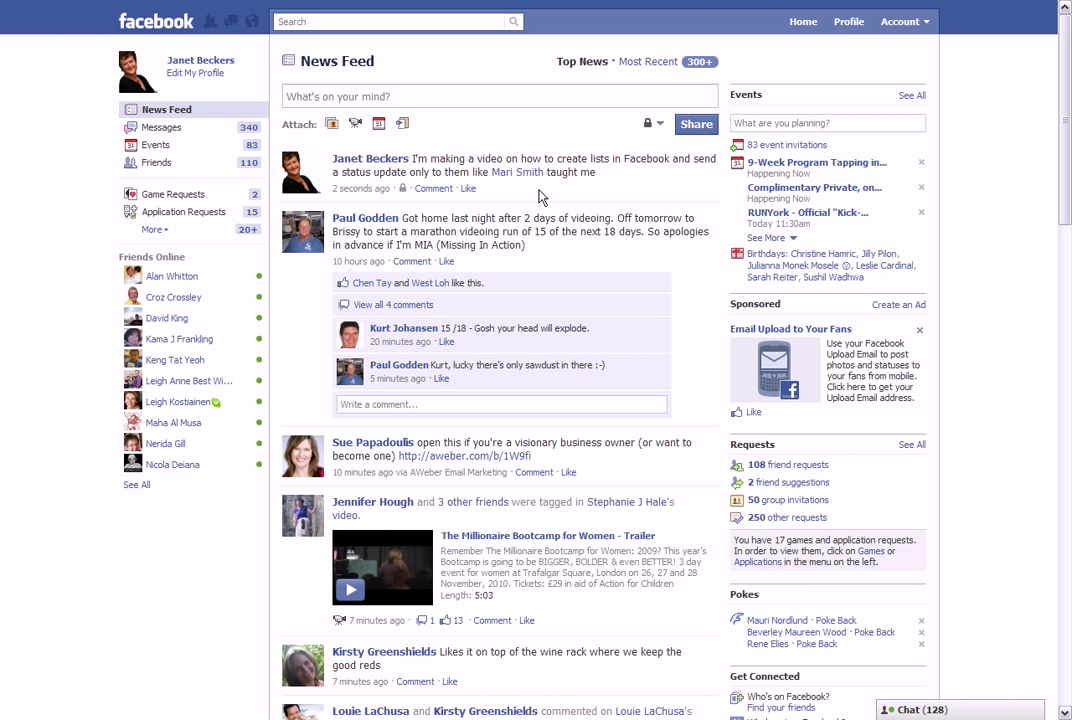